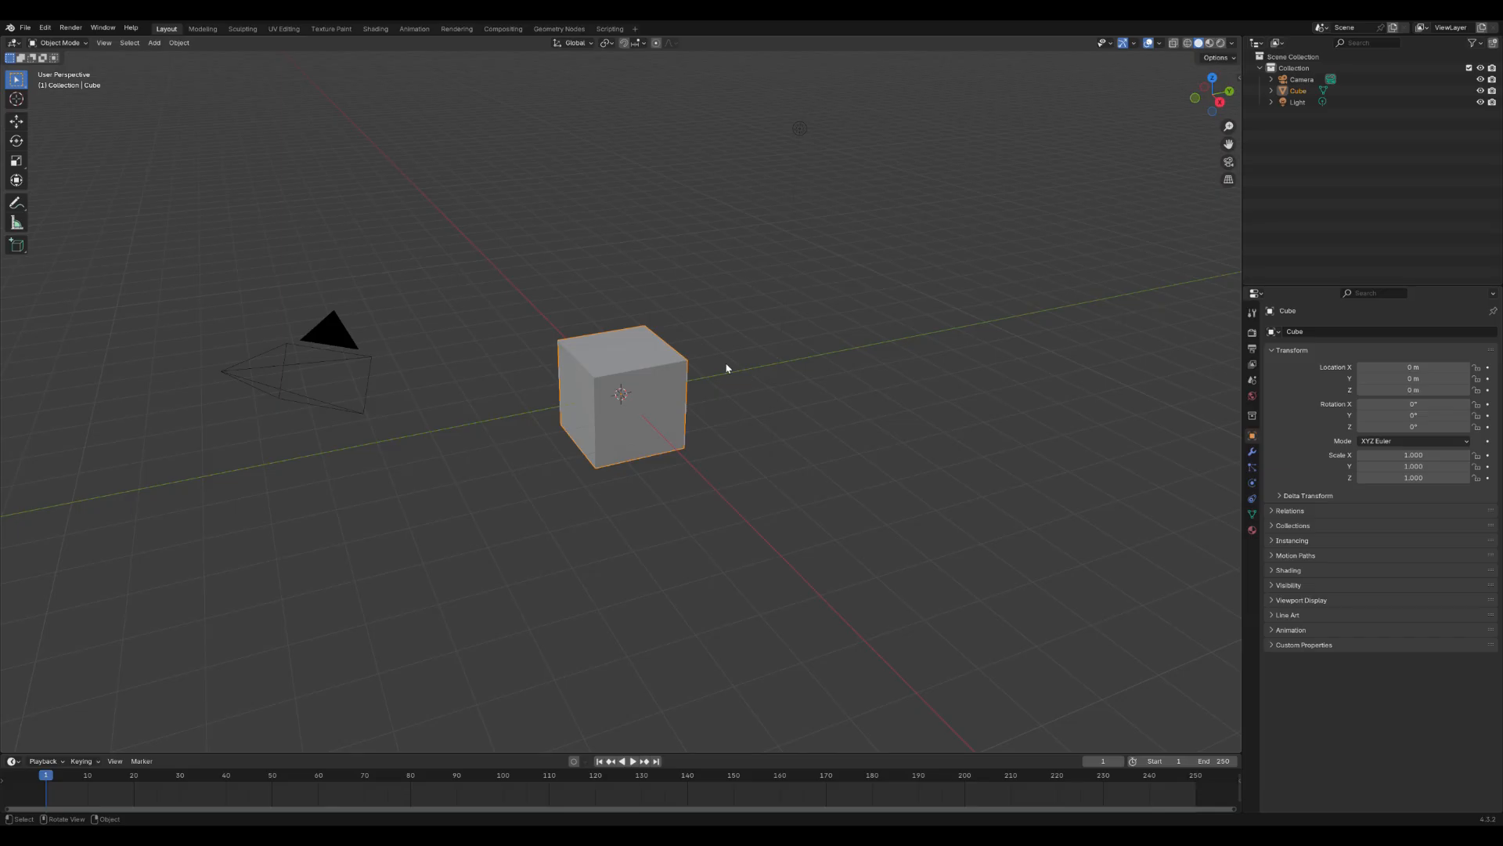
{"action": "mouse_move", "coordinate": [658, 385]}
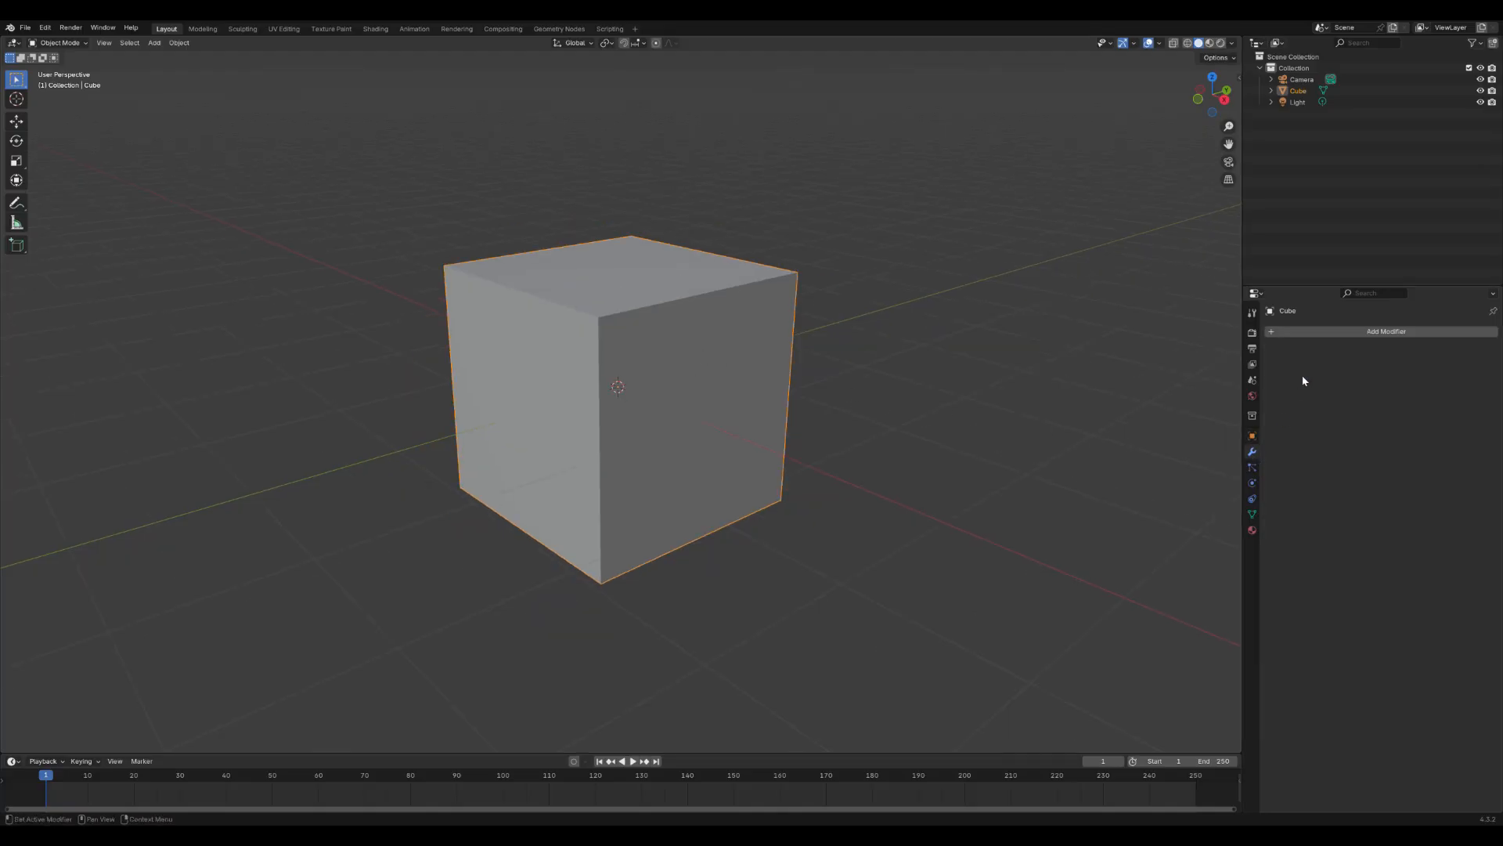
Step: Add a Subdivision Surface modifier at level 2 to the cube and apply it
{"action": "left_click", "coordinate": [1384, 330]}
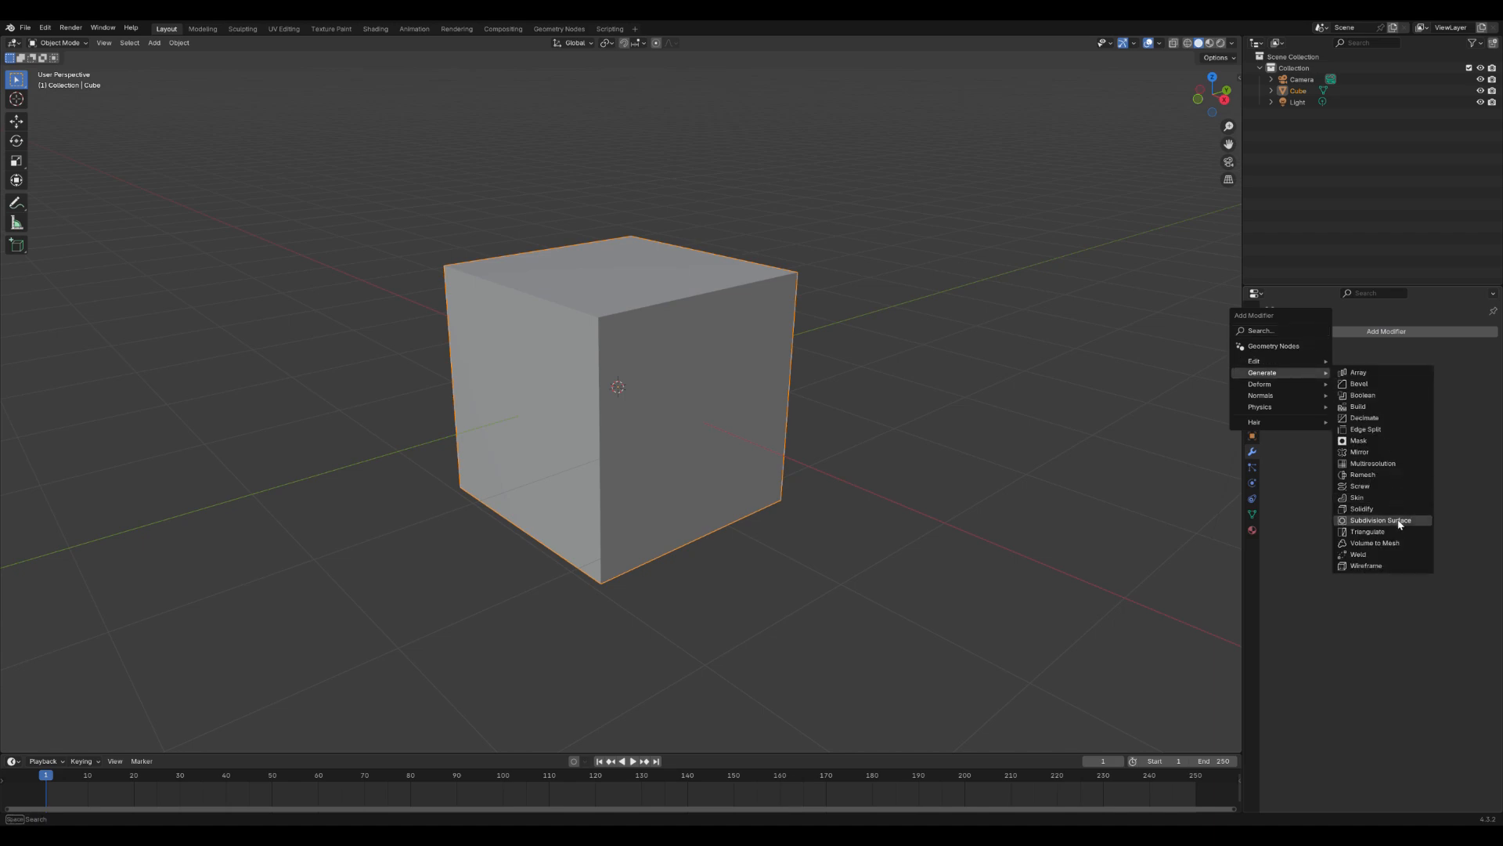
{"action": "left_click", "coordinate": [1381, 520]}
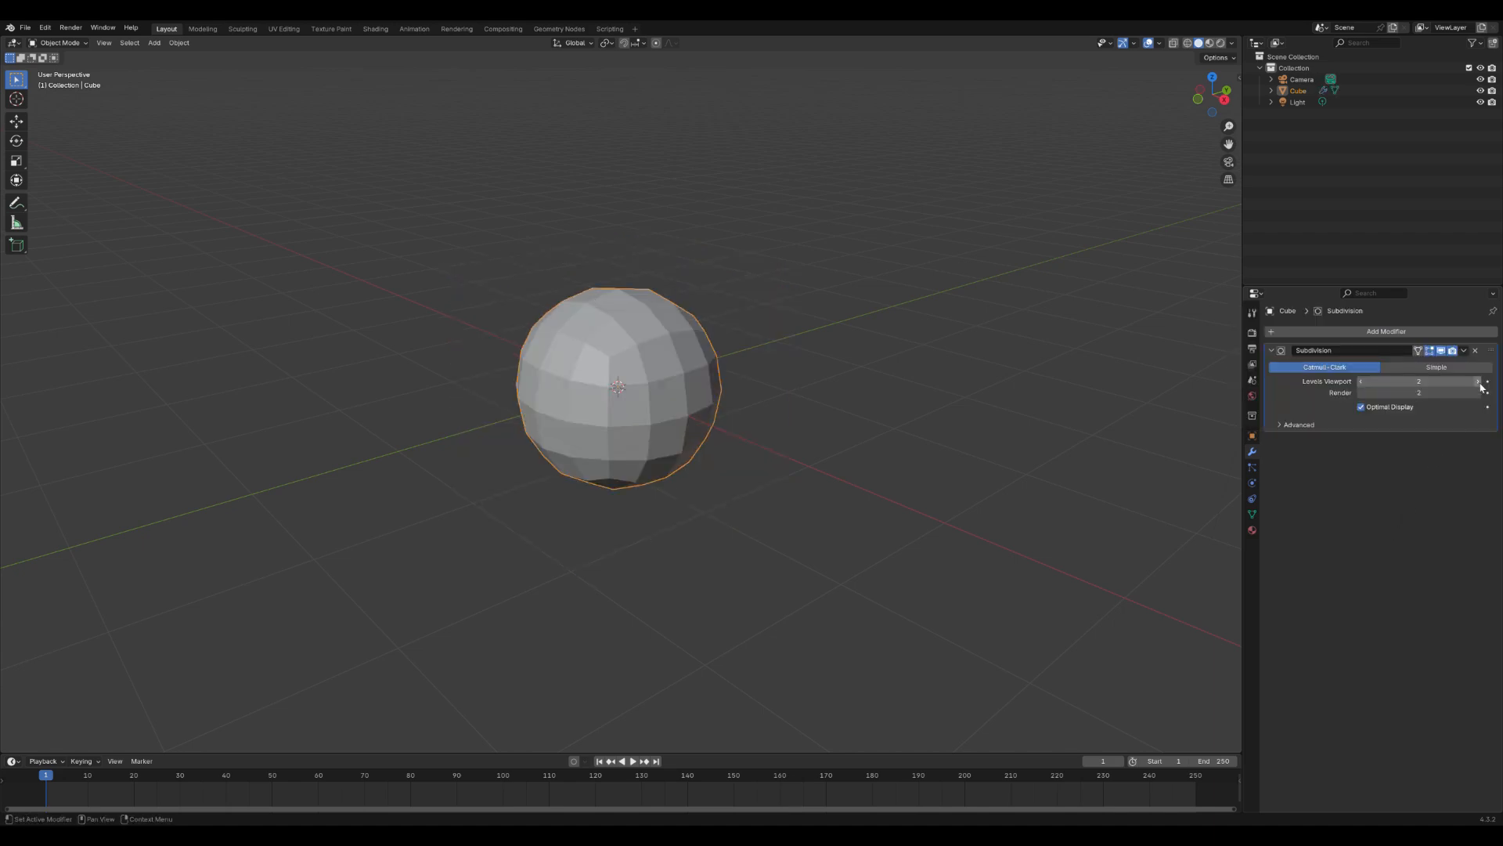
{"action": "left_click", "coordinate": [1485, 381]}
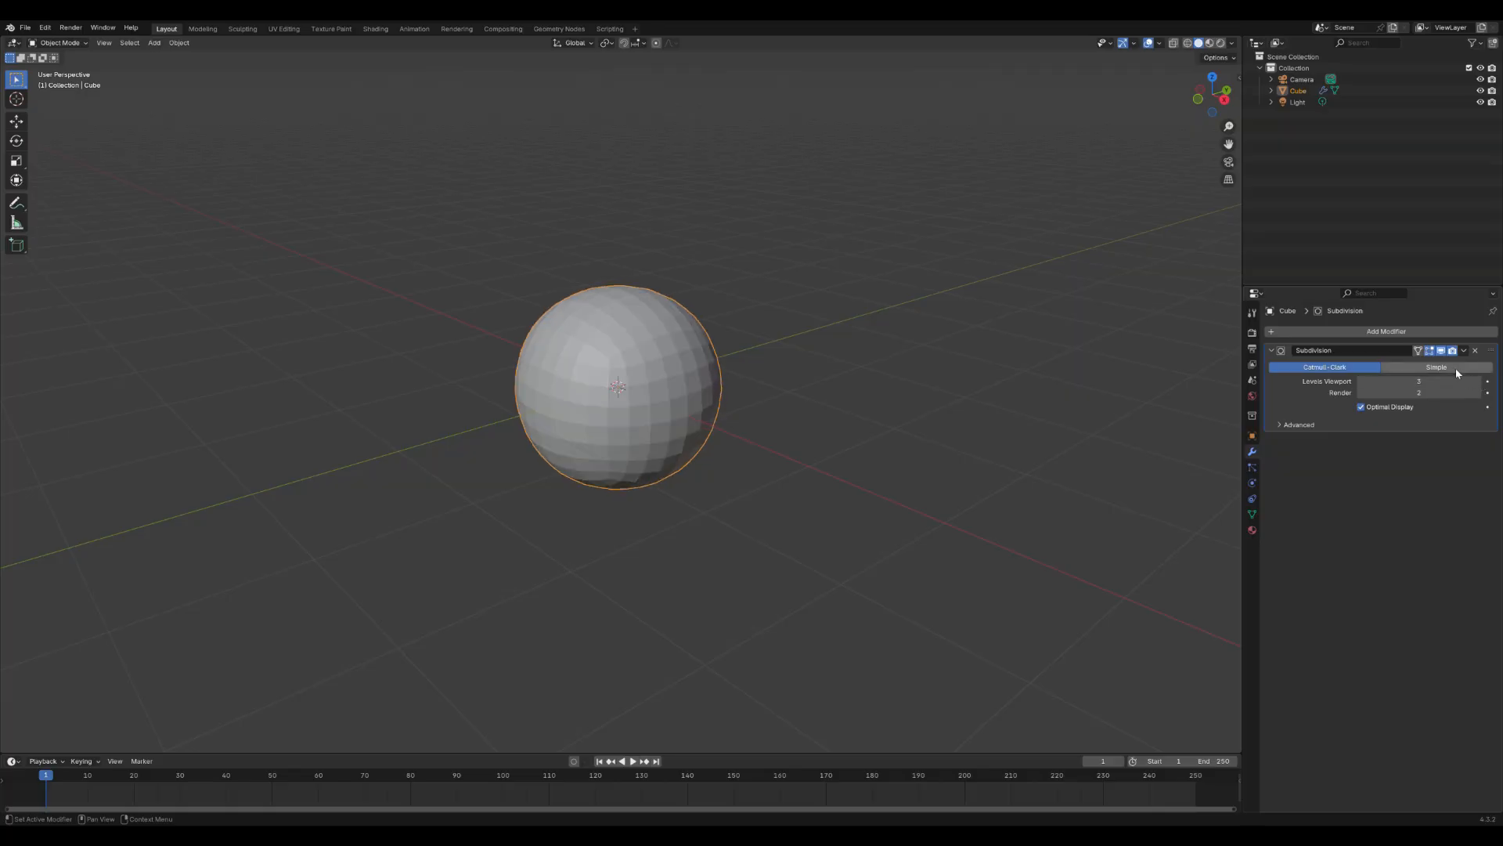
{"action": "left_click", "coordinate": [1464, 349]}
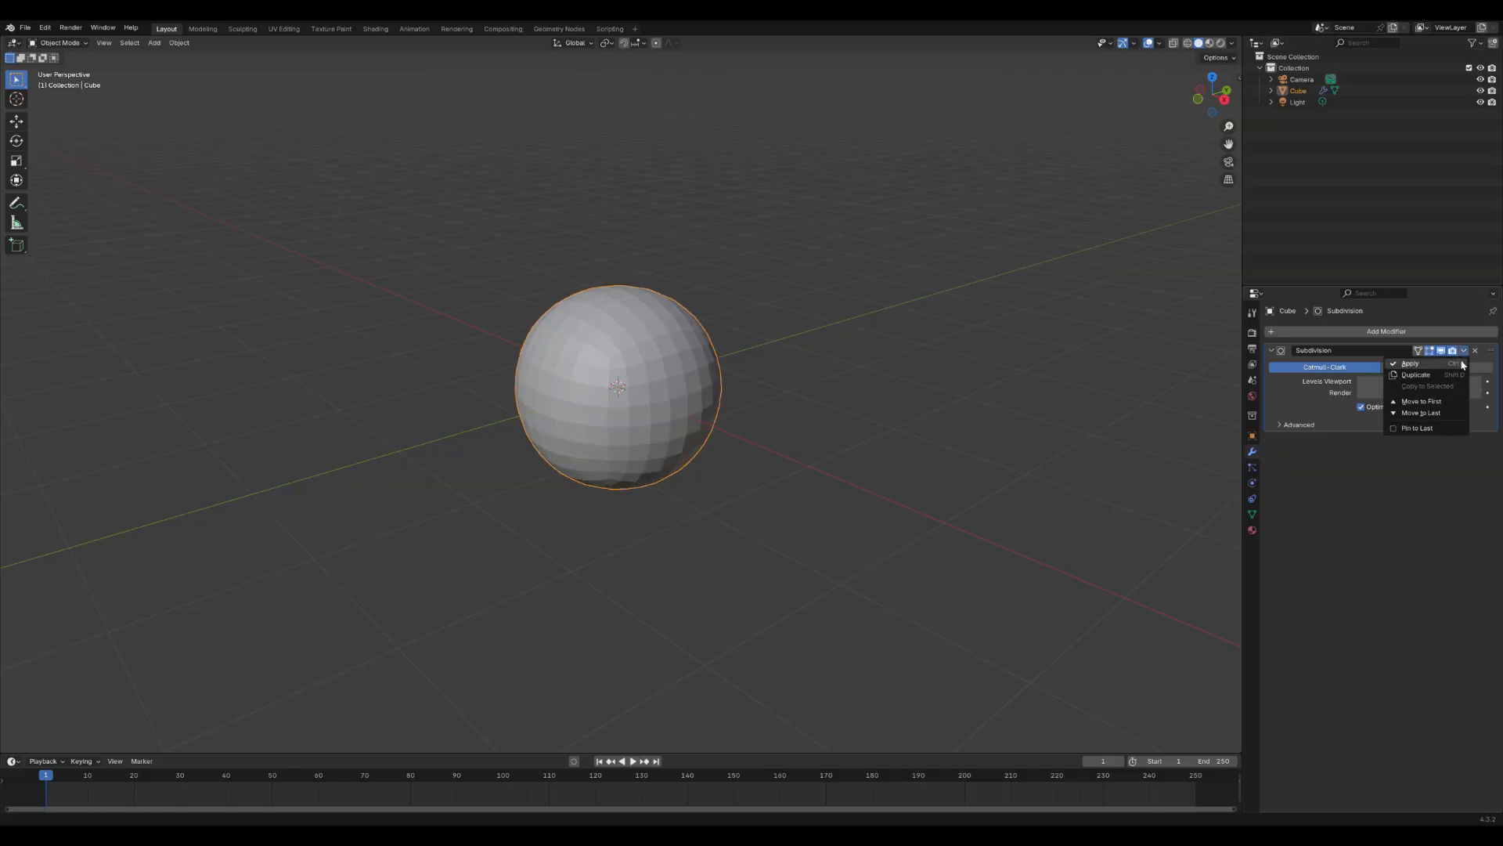
{"action": "left_click", "coordinate": [1410, 362]}
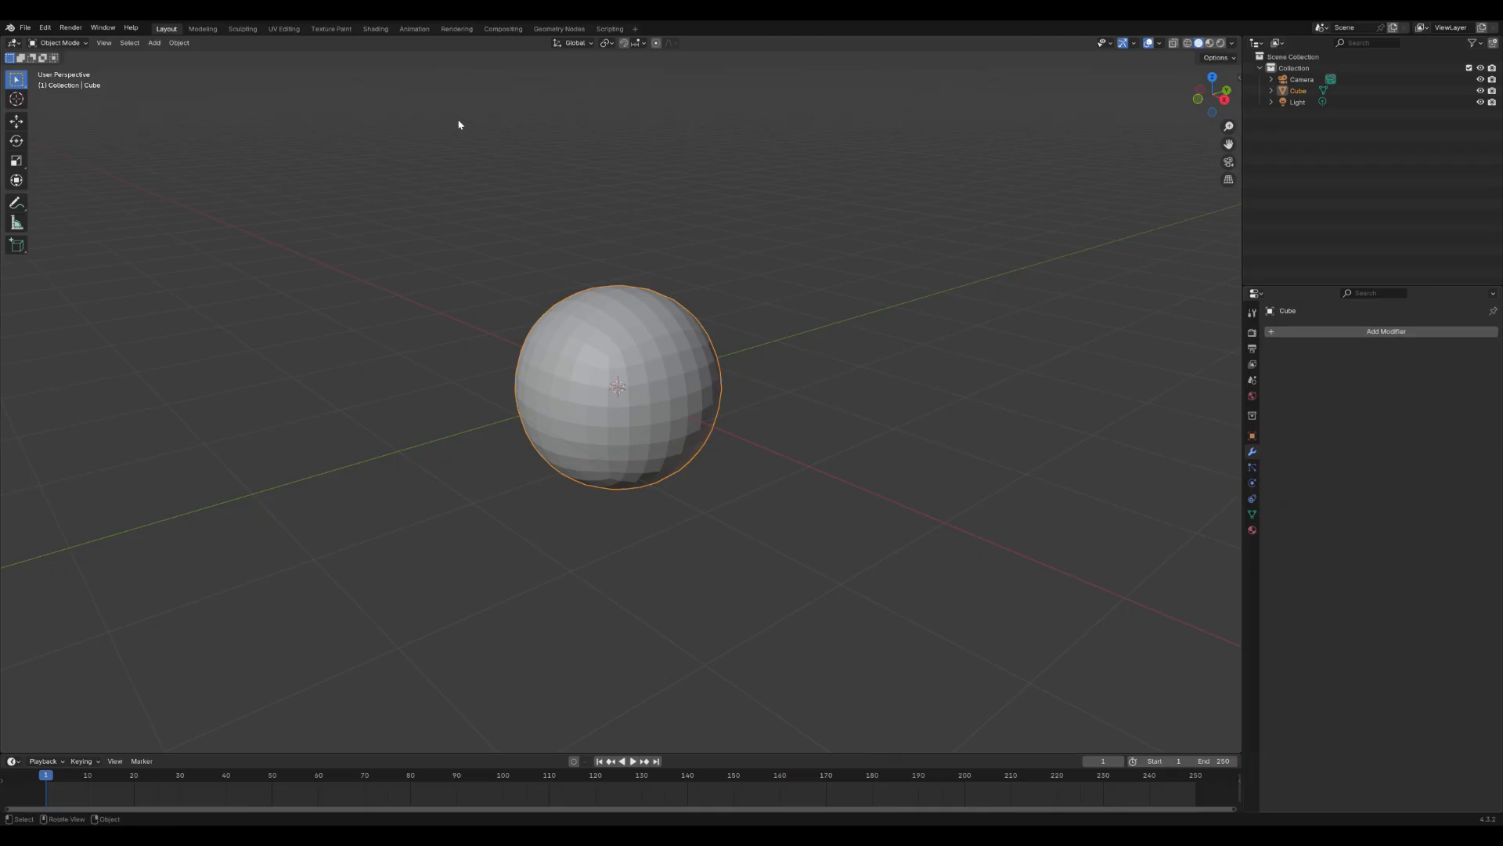
Step: In Edit Mode spherize all vertices with To Sphere factor 1, then return to Object Mode
{"action": "left_click", "coordinate": [58, 42]}
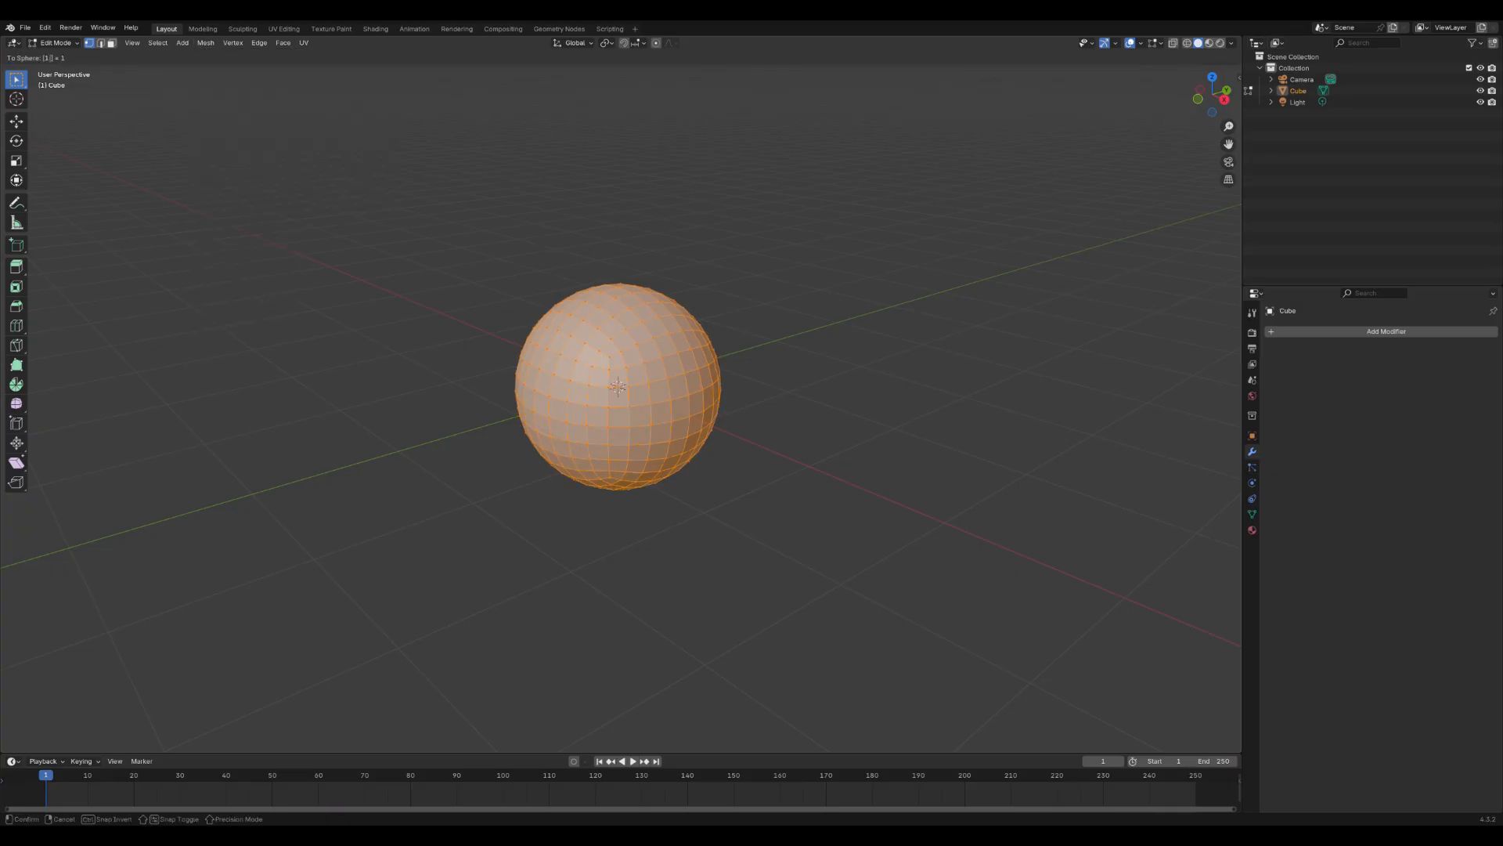
{"action": "left_click", "coordinate": [637, 300]}
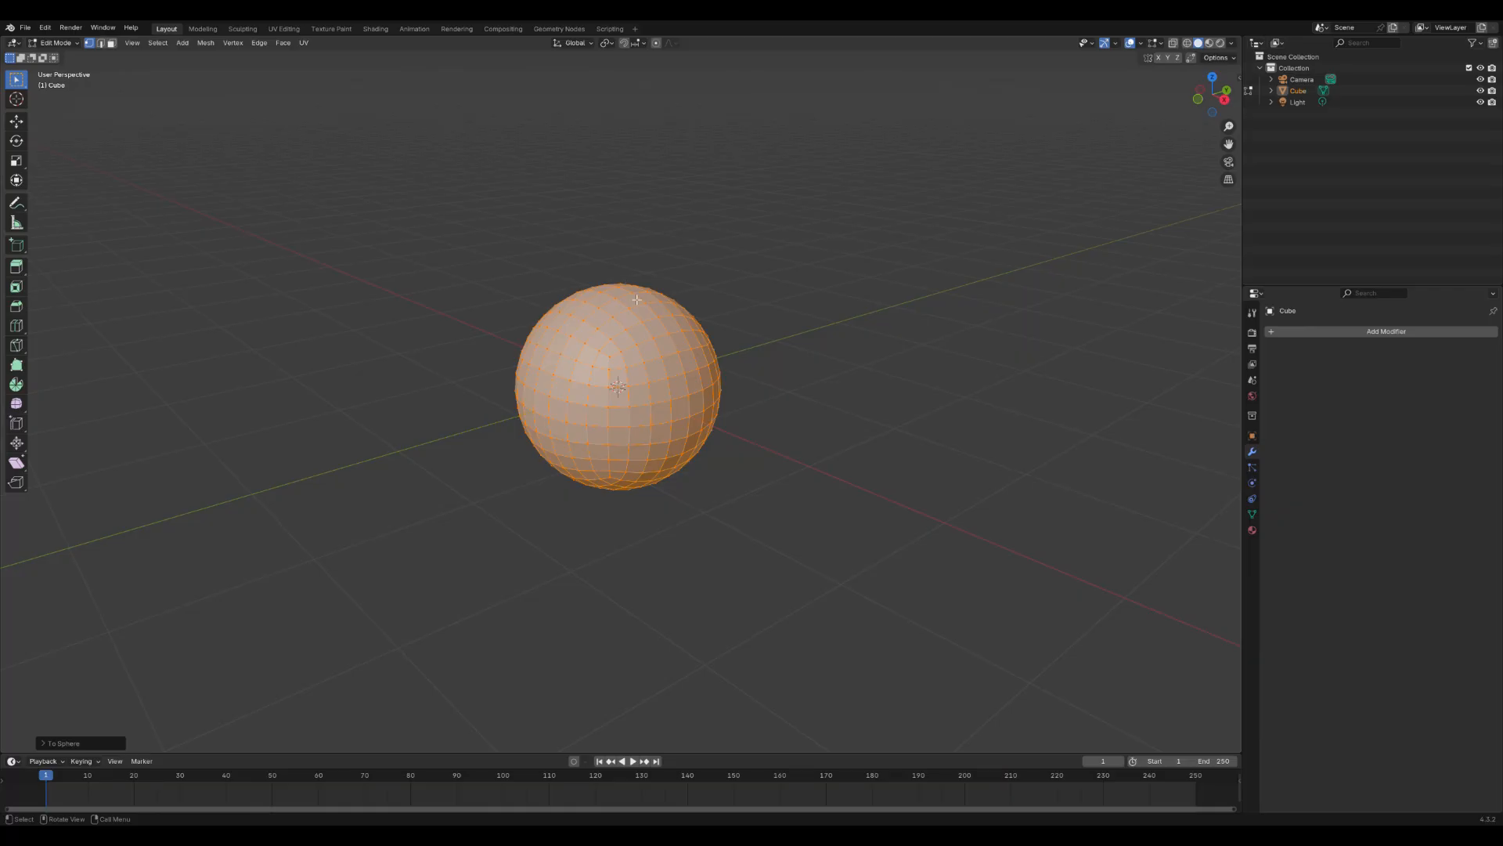
{"action": "mouse_move", "coordinate": [449, 219]}
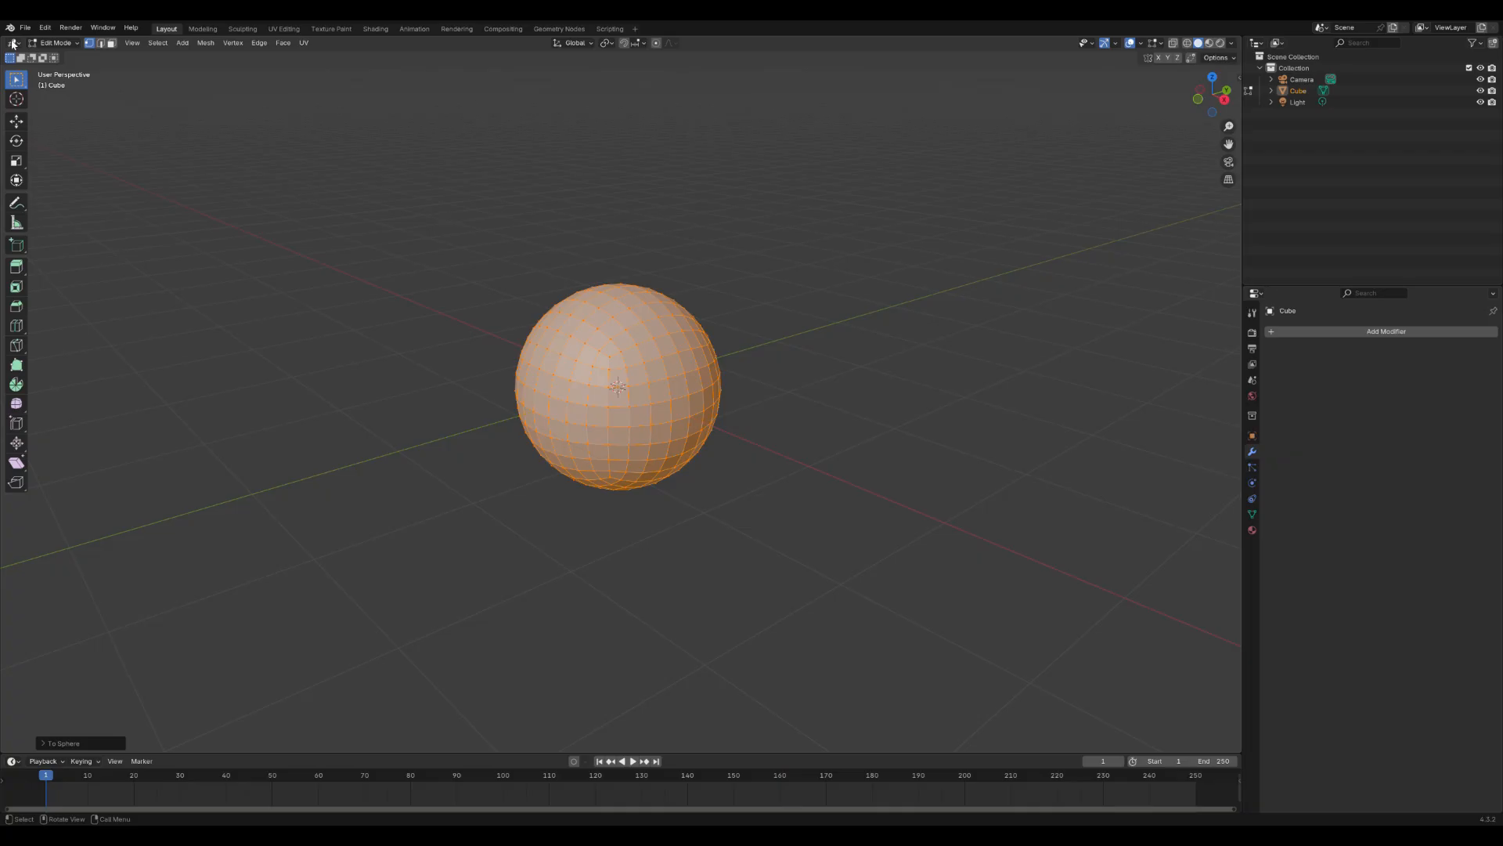
{"action": "left_click", "coordinate": [55, 42]}
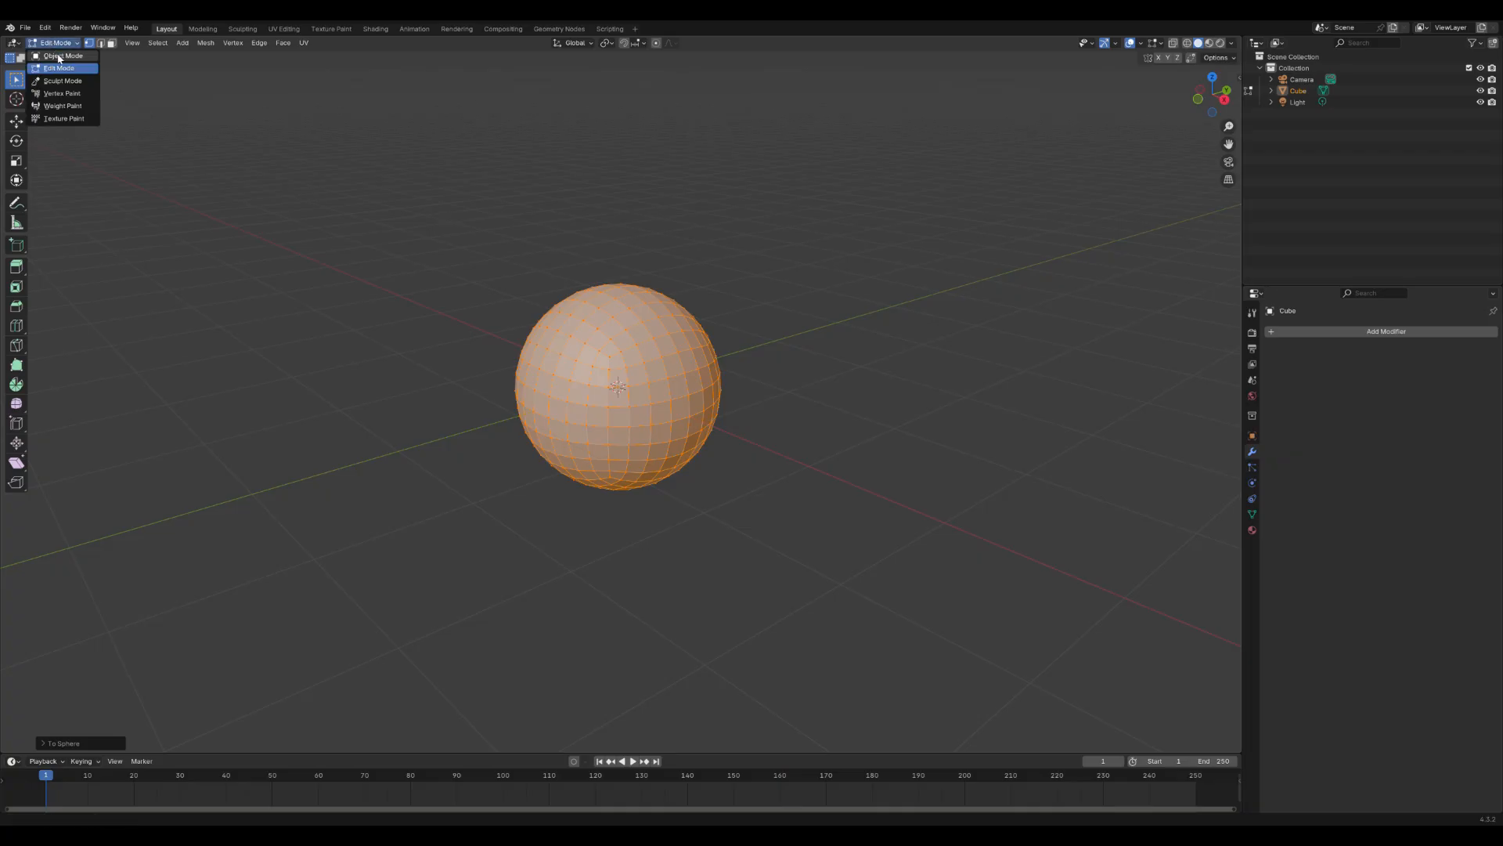
{"action": "left_click", "coordinate": [61, 55]}
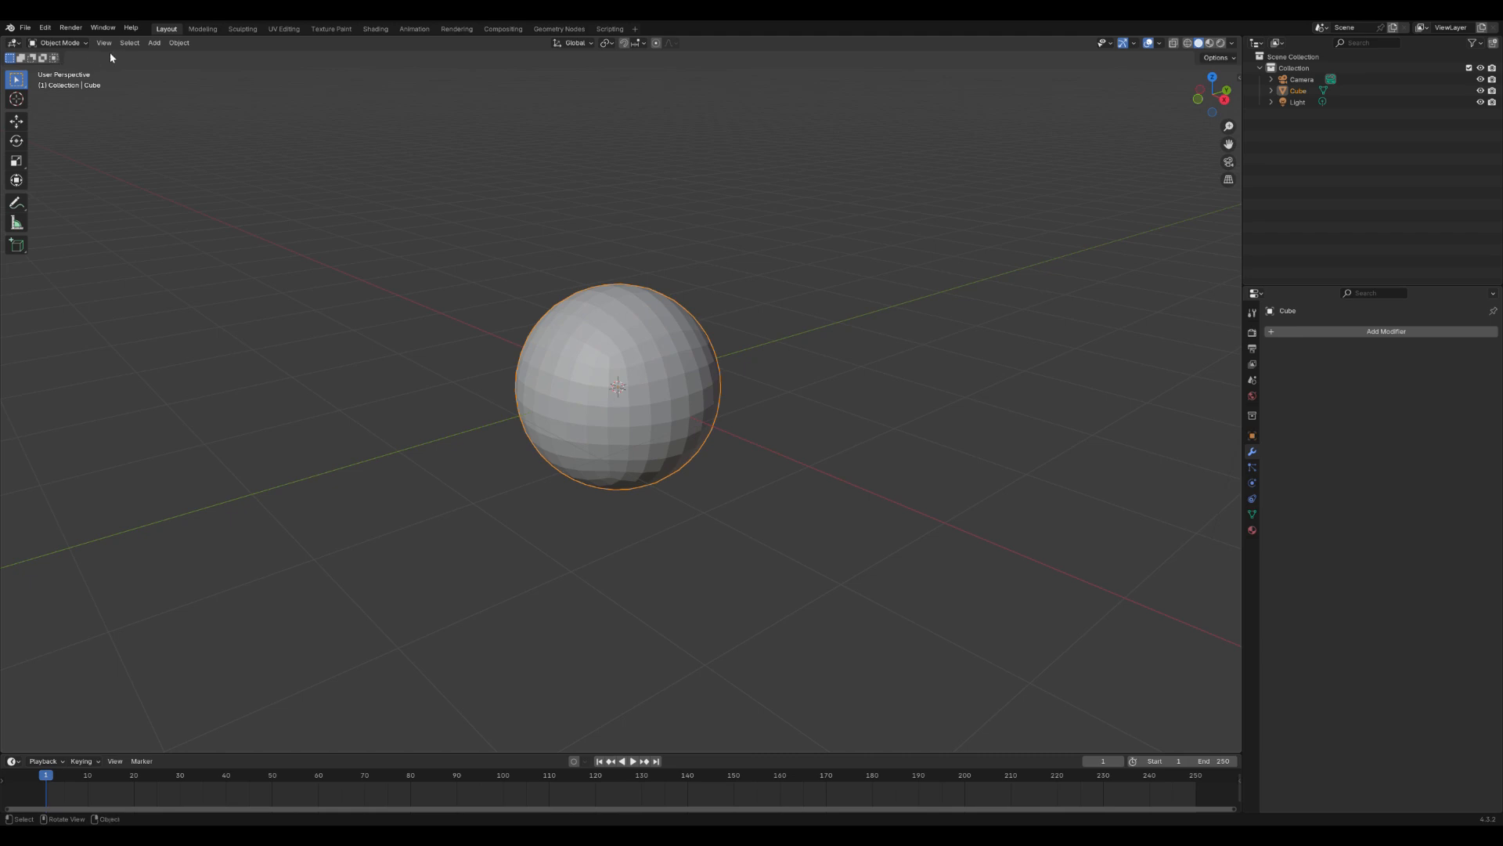
Step: Add a lattice, scale it up around the sphere, and reselect the Cube
{"action": "left_click", "coordinate": [152, 42]}
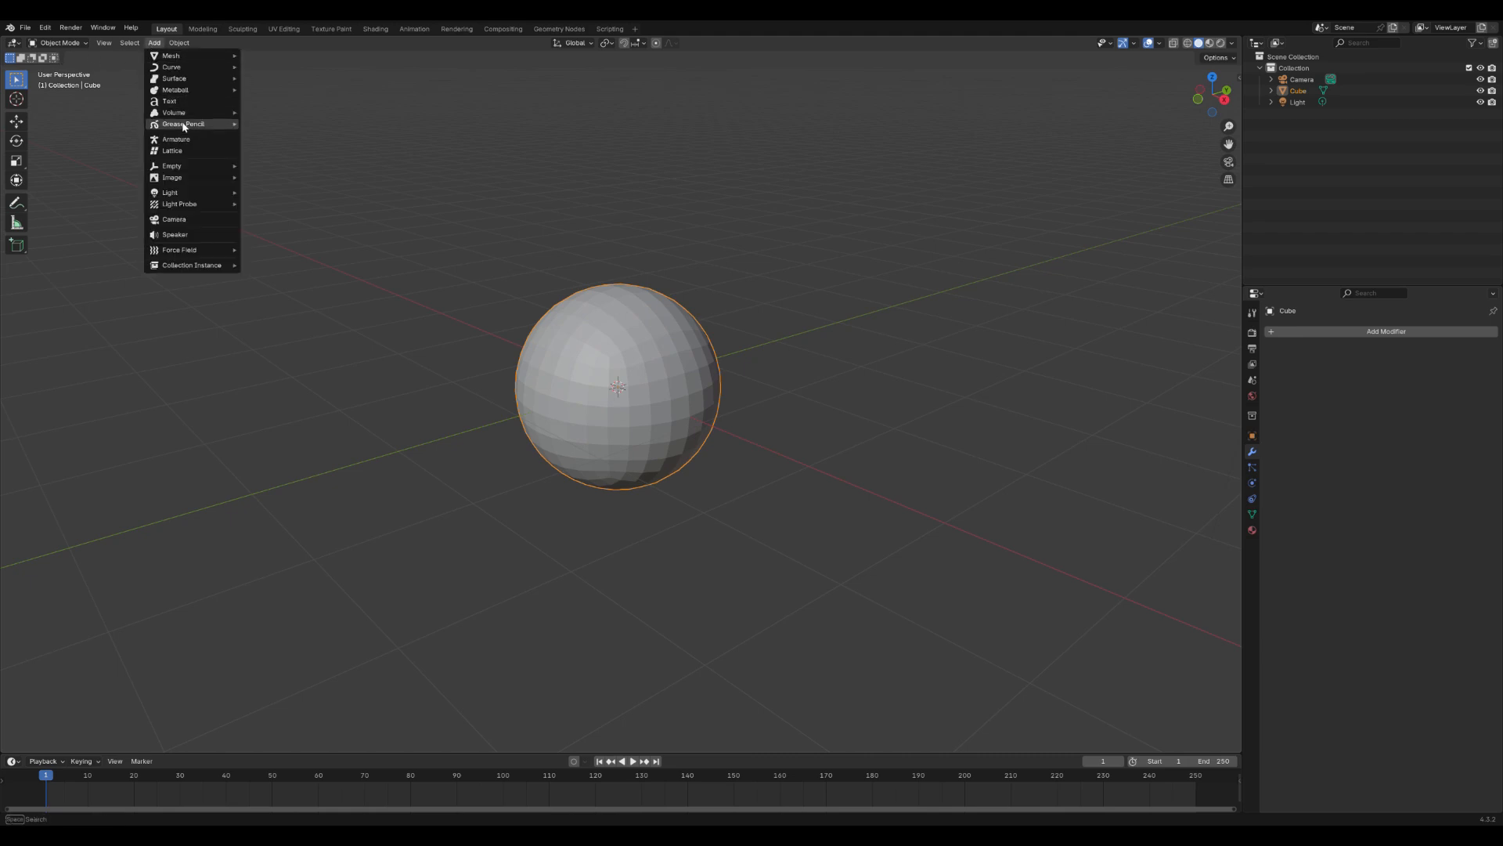
{"action": "left_click", "coordinate": [172, 150]}
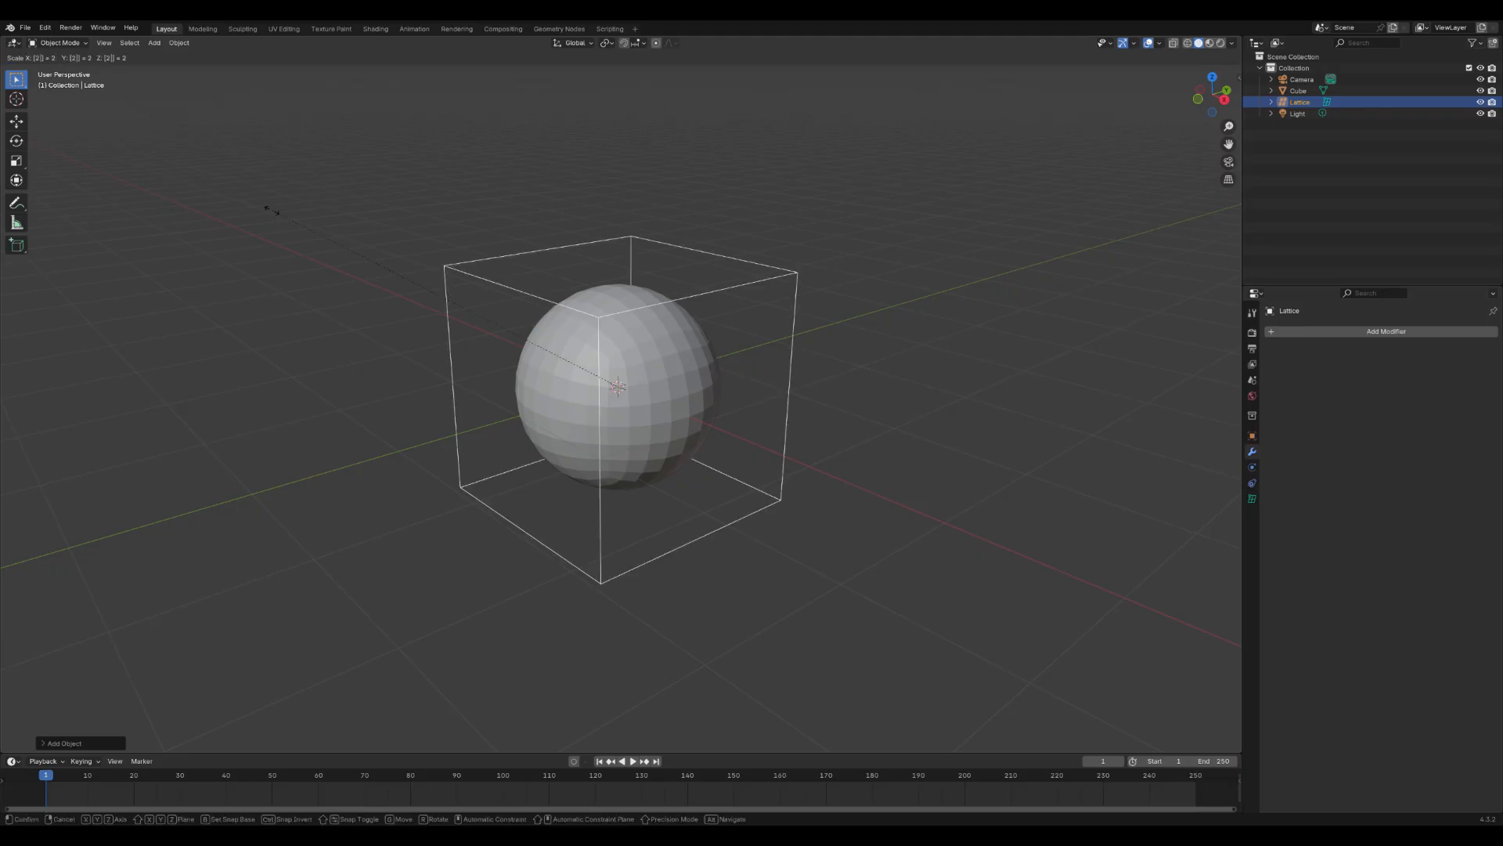
{"action": "left_click", "coordinate": [272, 214]}
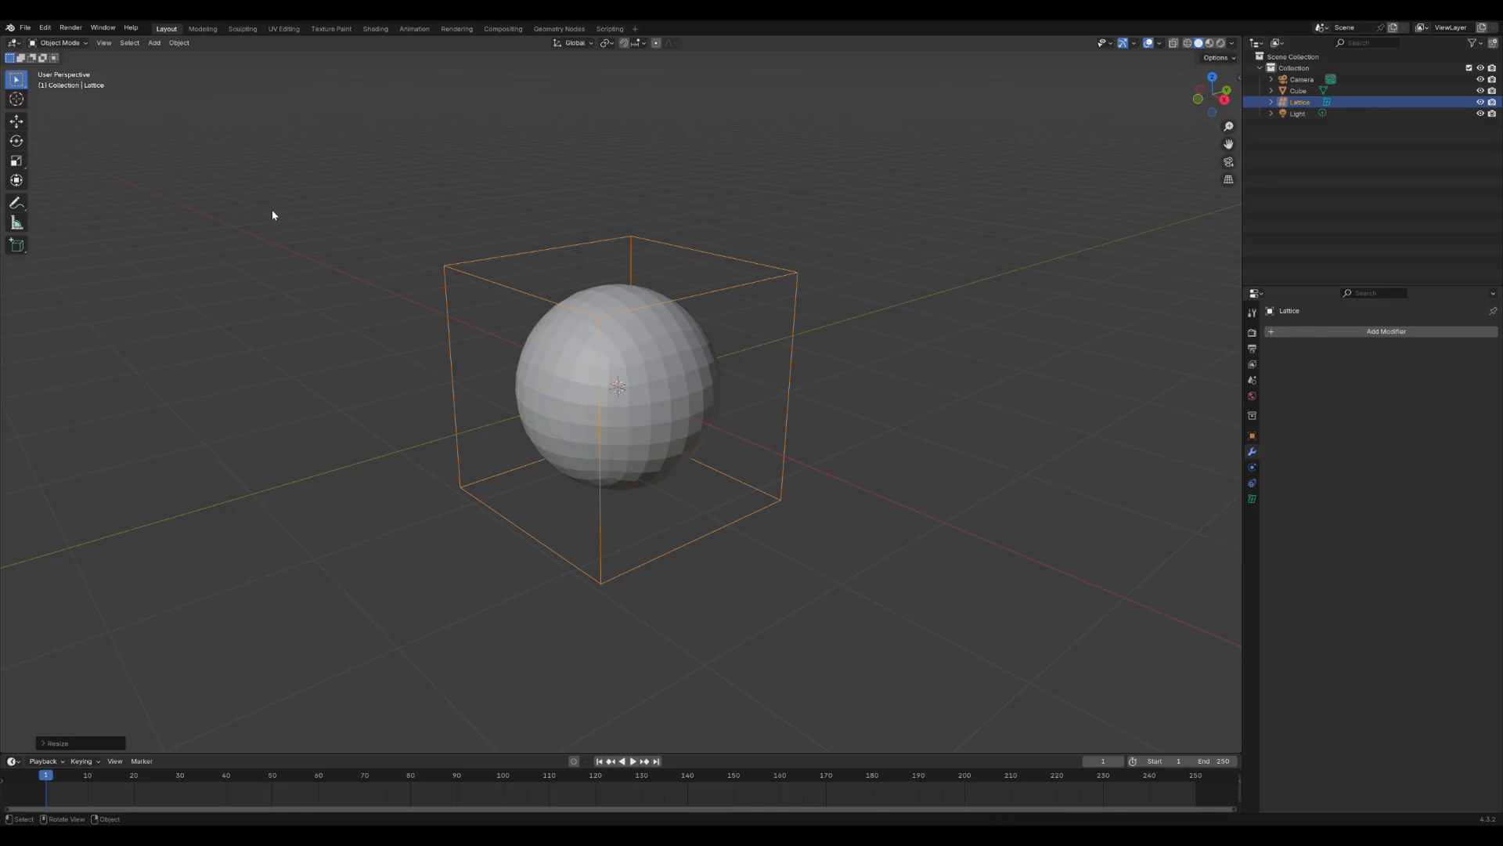
{"action": "left_click", "coordinate": [1297, 91]}
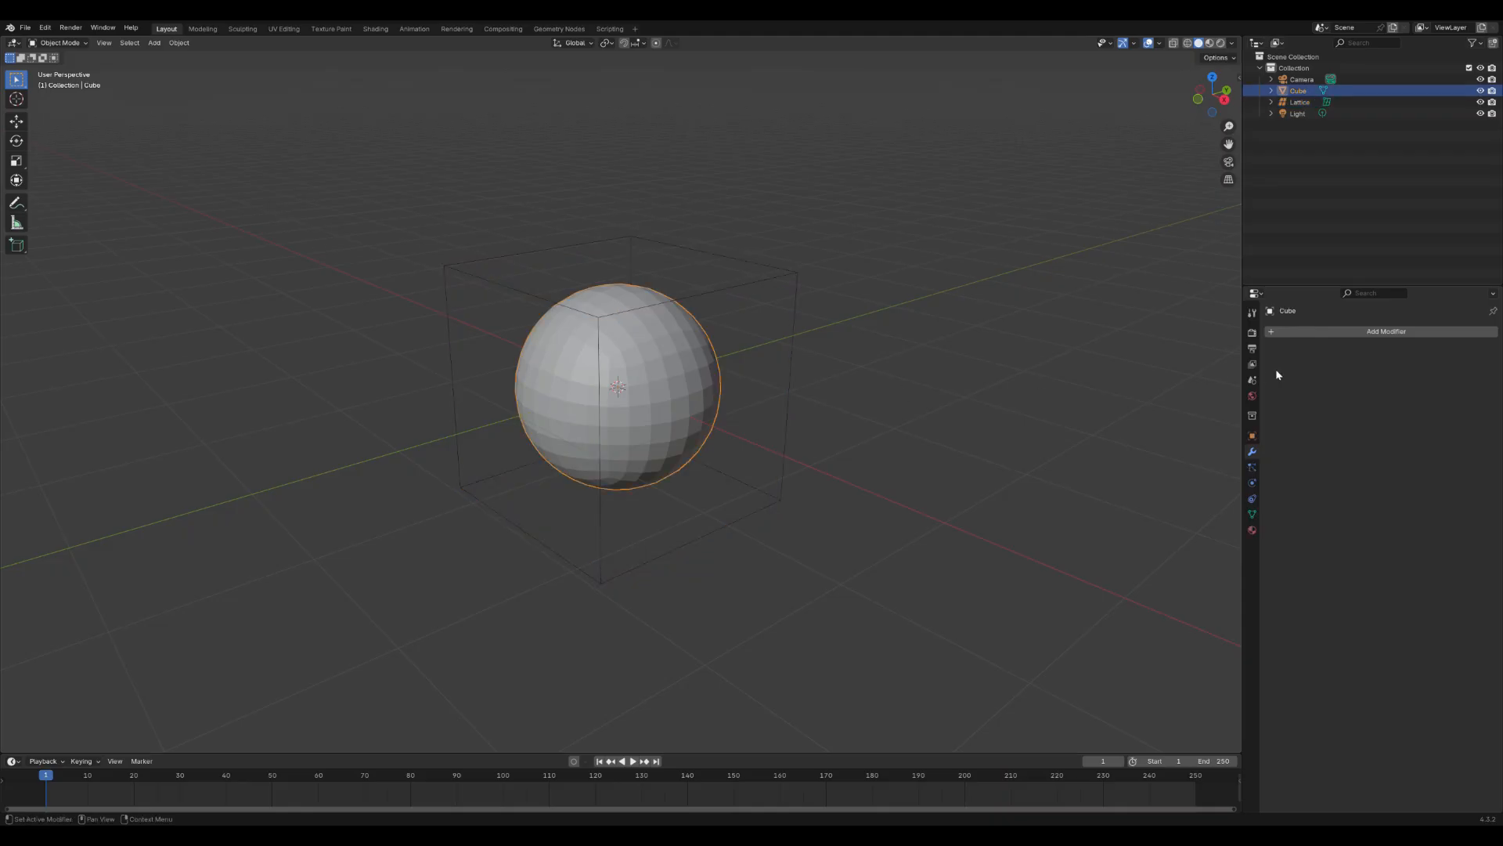
Step: Give the Cube a Lattice modifier targeting the Lattice object, then select the lattice
{"action": "left_click", "coordinate": [1384, 330]}
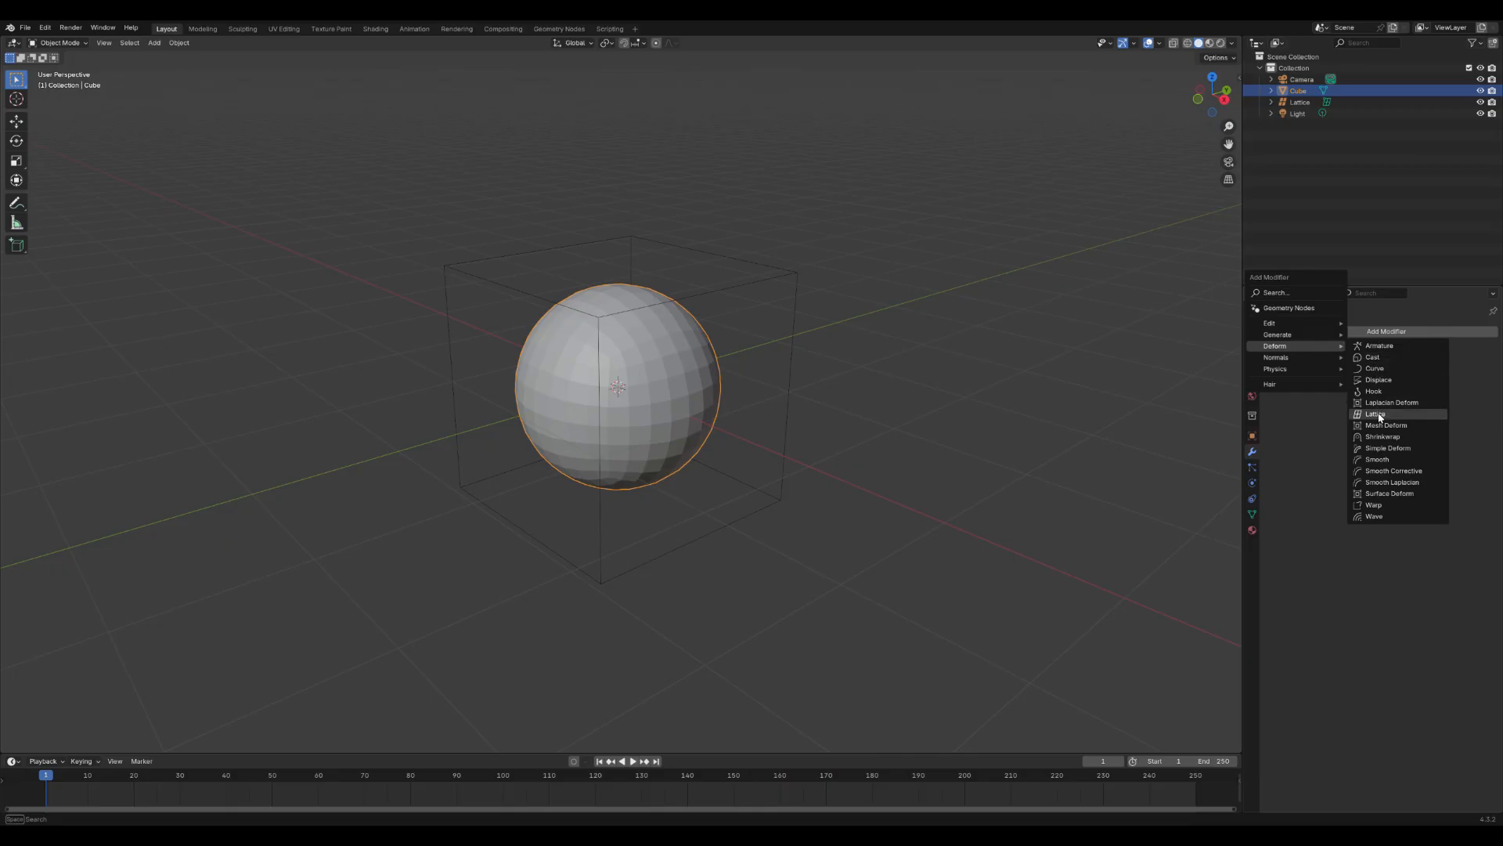
{"action": "left_click", "coordinate": [1376, 413]}
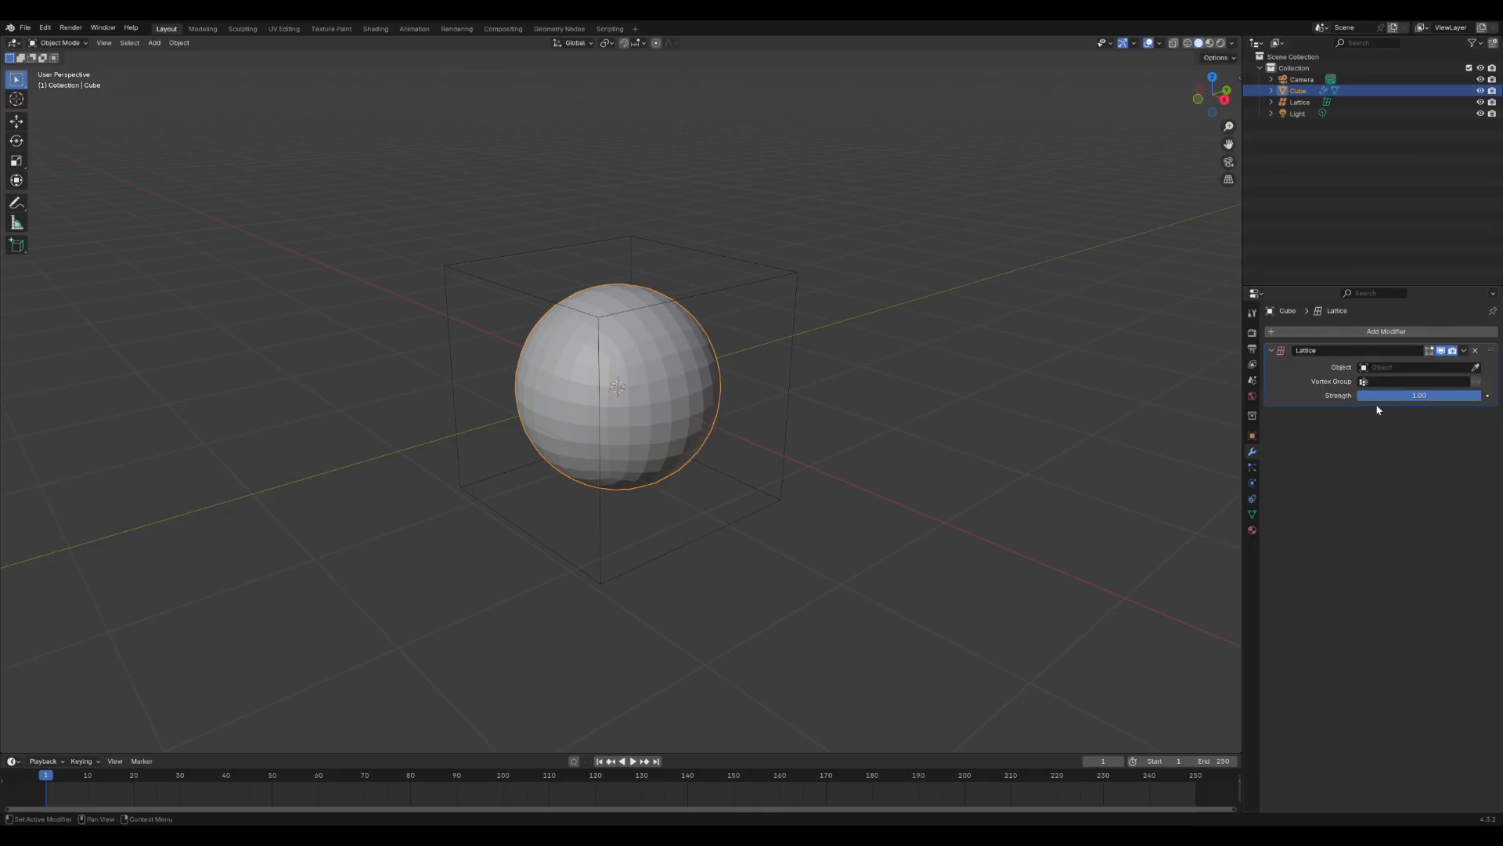
{"action": "left_click", "coordinate": [1418, 367]}
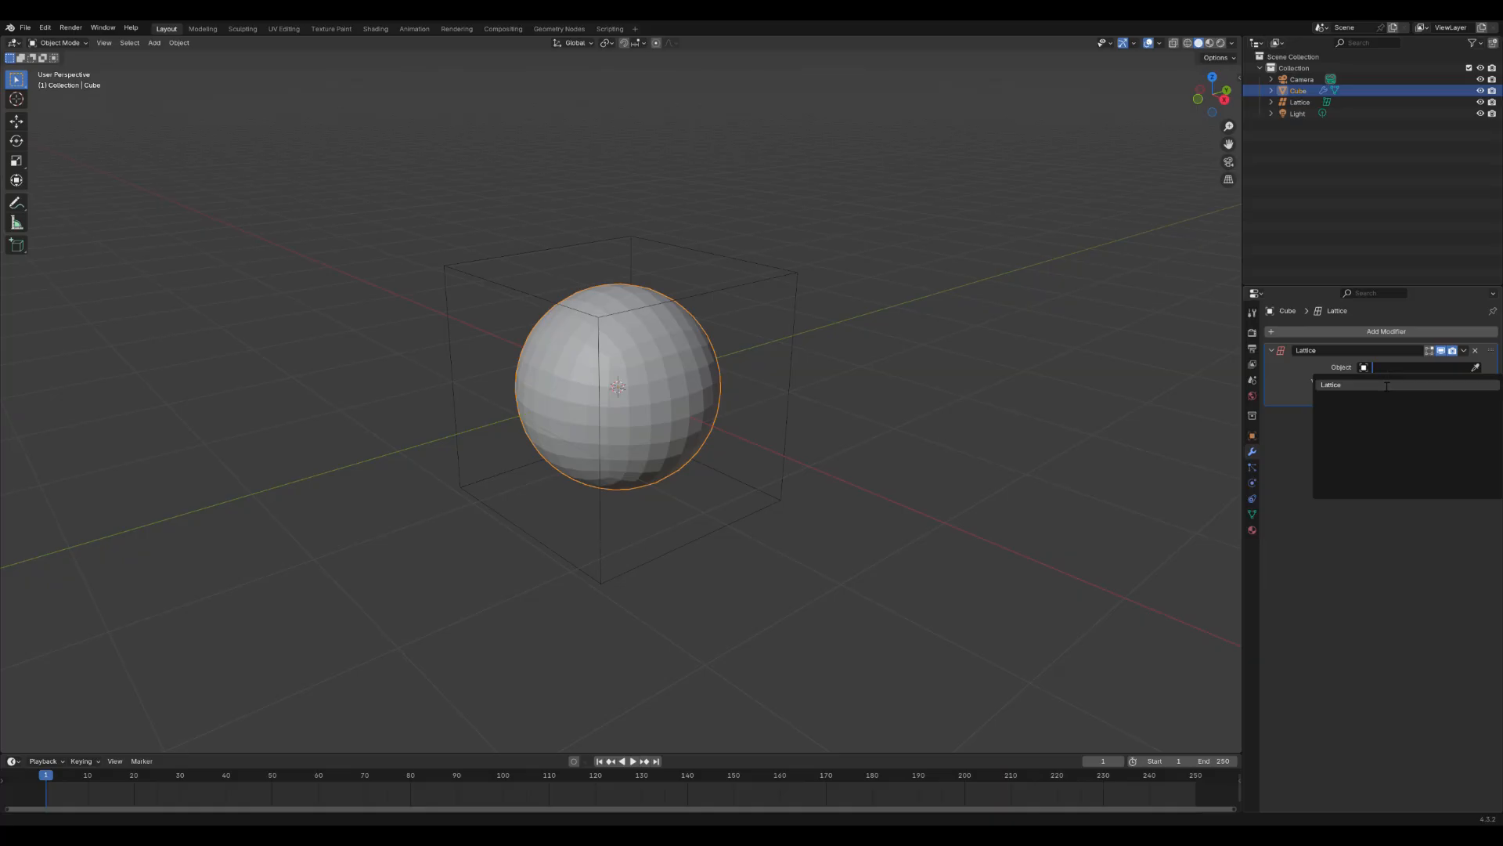
{"action": "left_click", "coordinate": [1331, 385]}
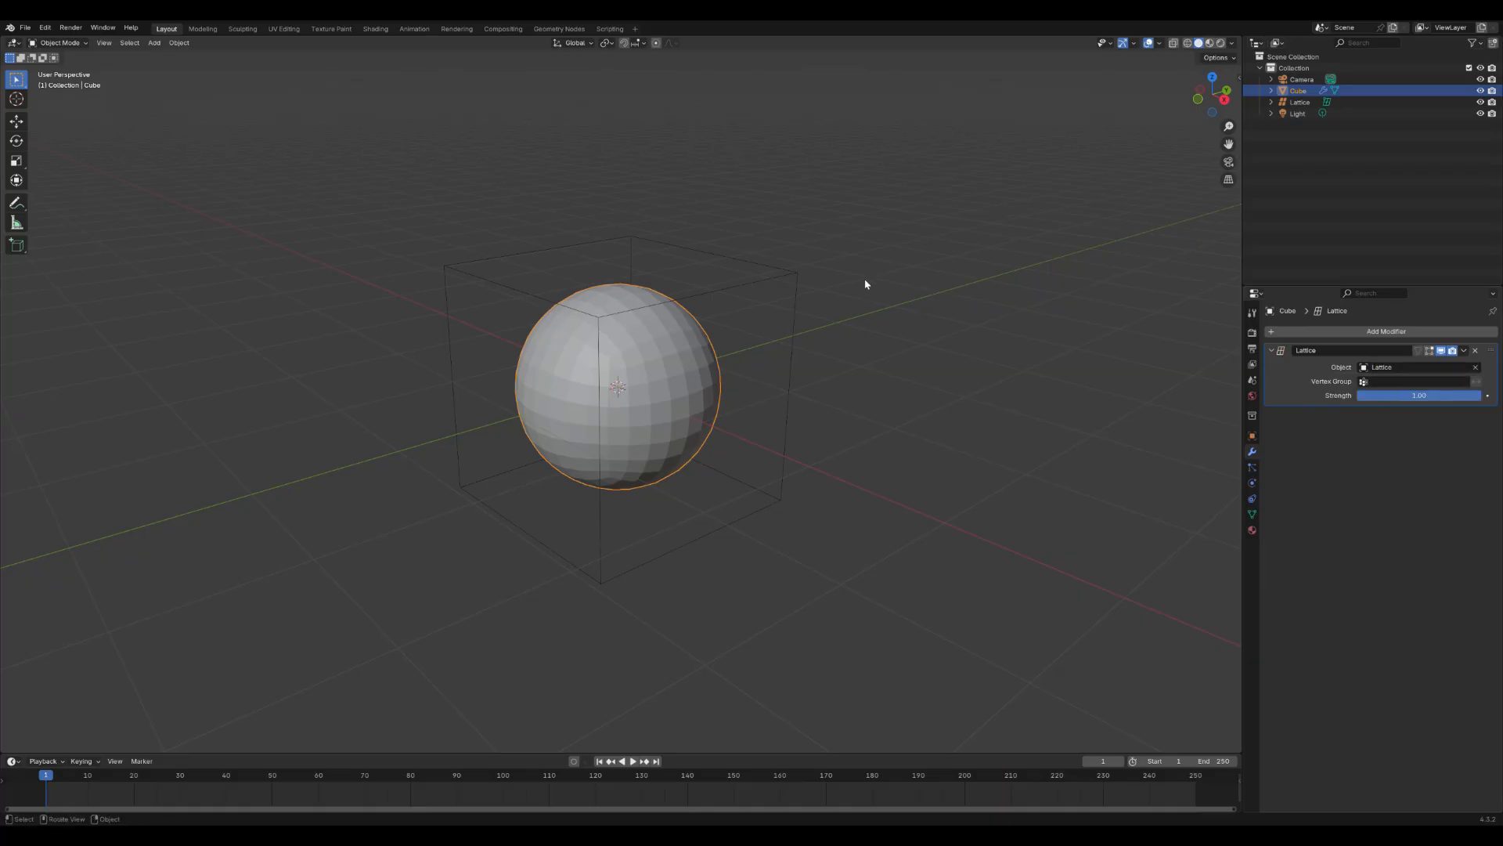
{"action": "left_click", "coordinate": [1300, 102]}
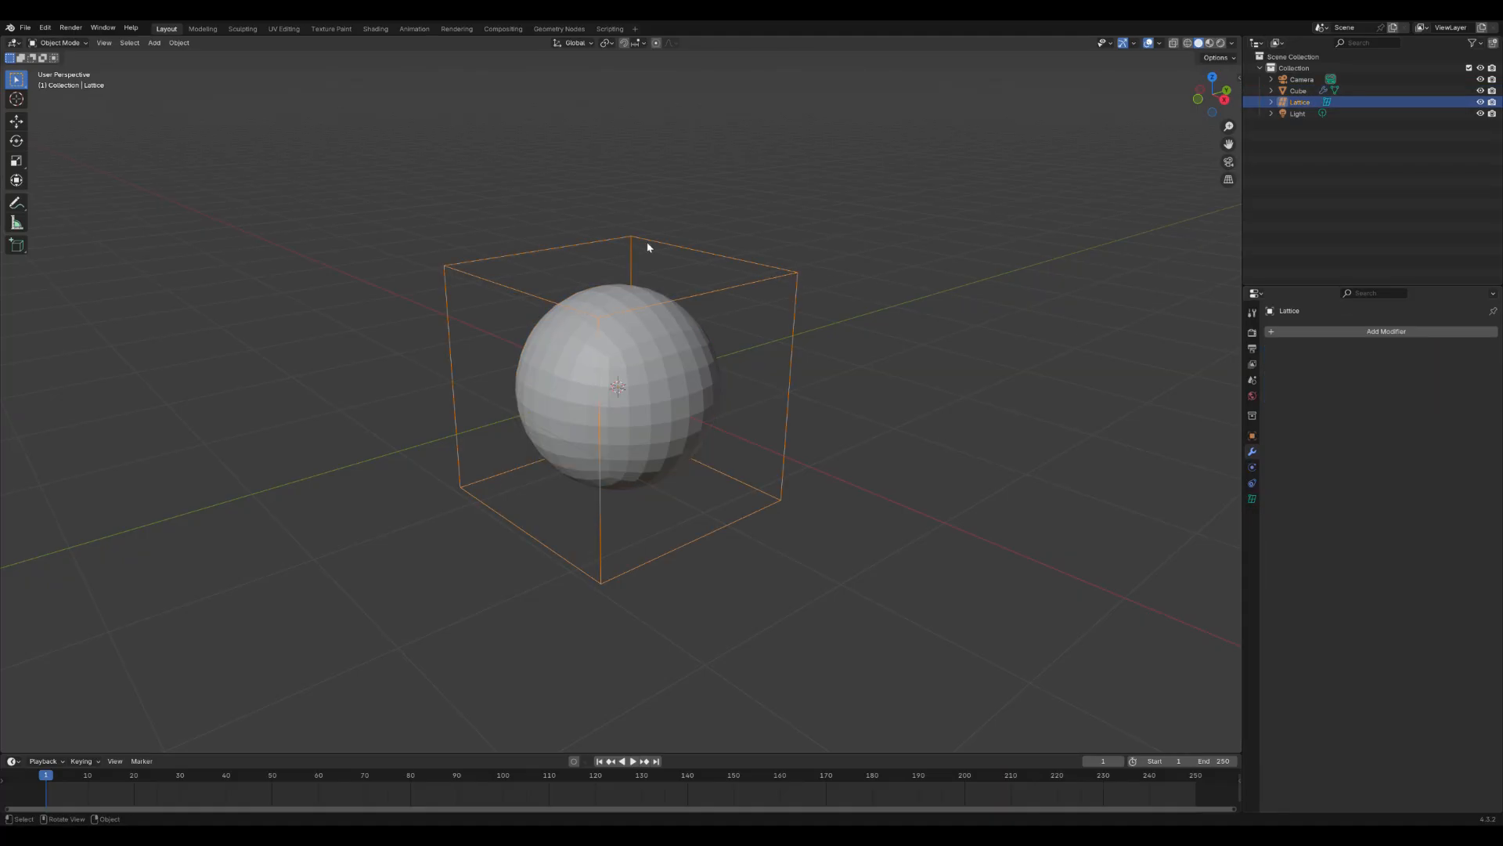
Step: In lattice Edit Mode scale the top points to 0.5 in X and Y, tapering the sphere into an egg
{"action": "left_click", "coordinate": [59, 43]}
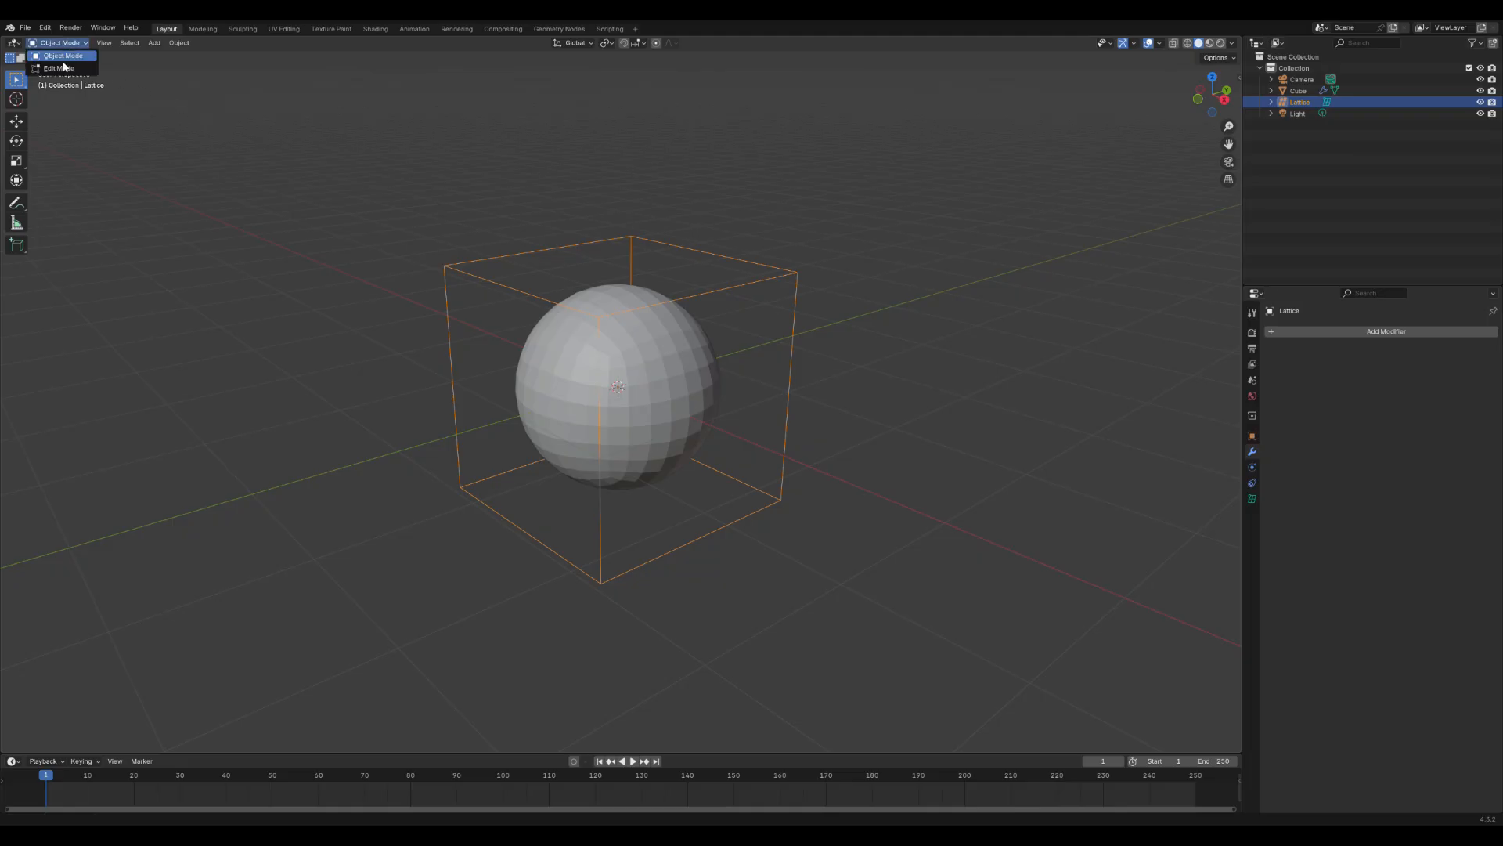
{"action": "left_click", "coordinate": [54, 67]}
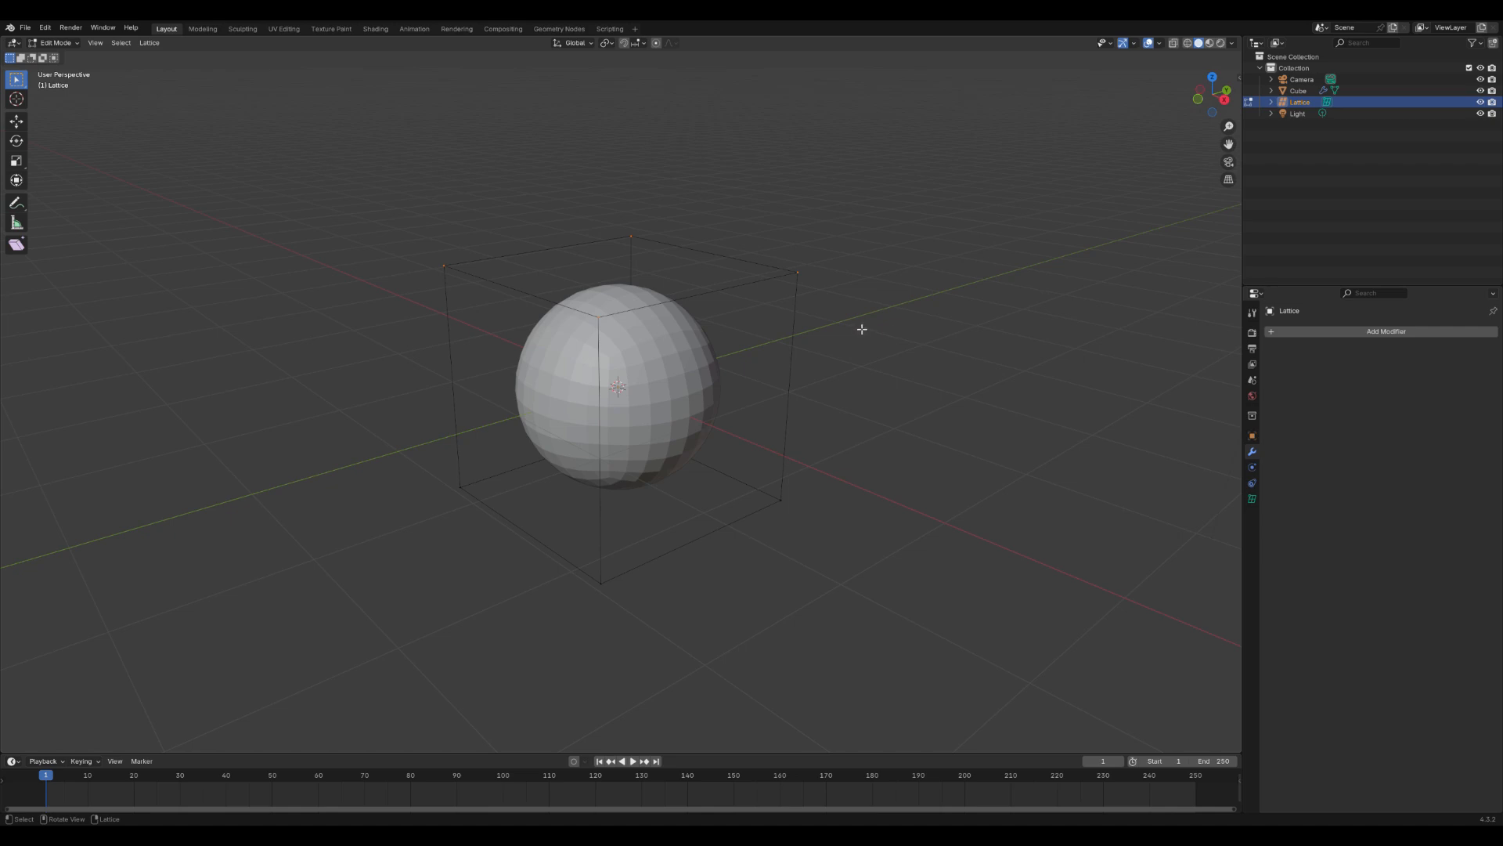
{"action": "key", "text": "s"}
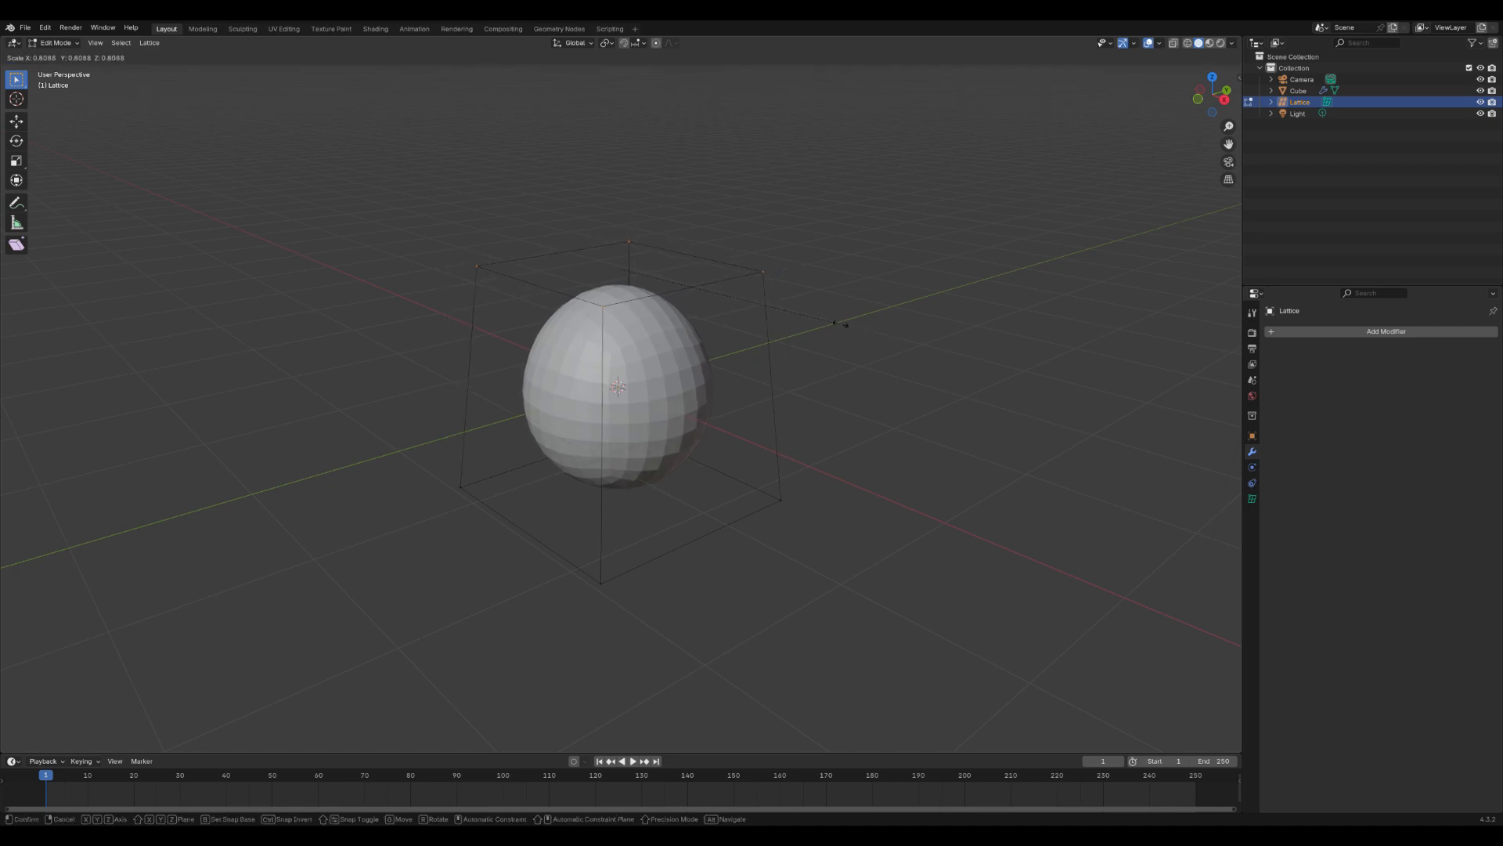
{"action": "mouse_move", "coordinate": [805, 316]}
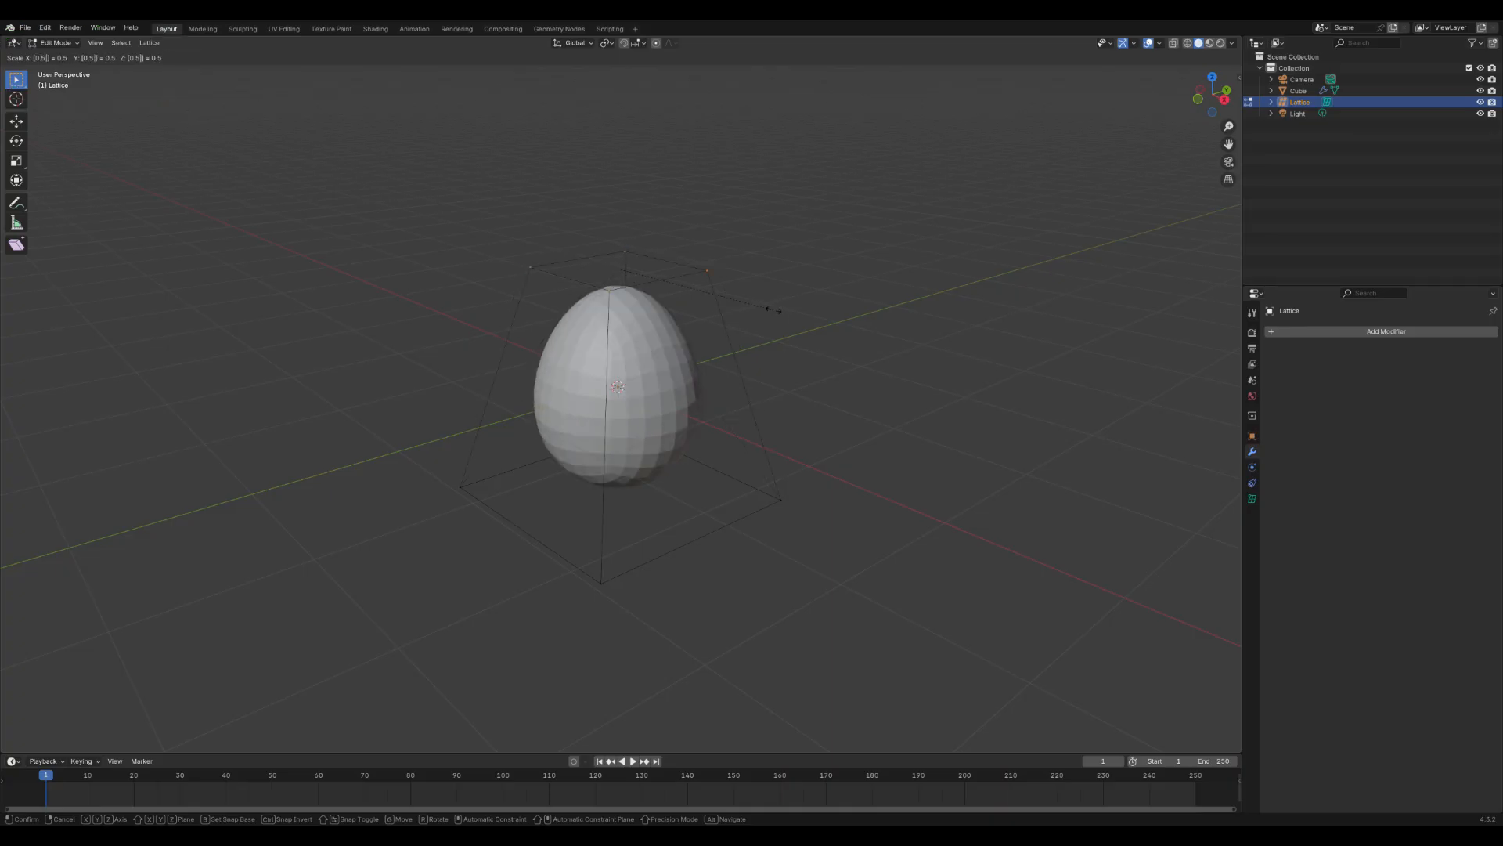
{"action": "left_click", "coordinate": [779, 313]}
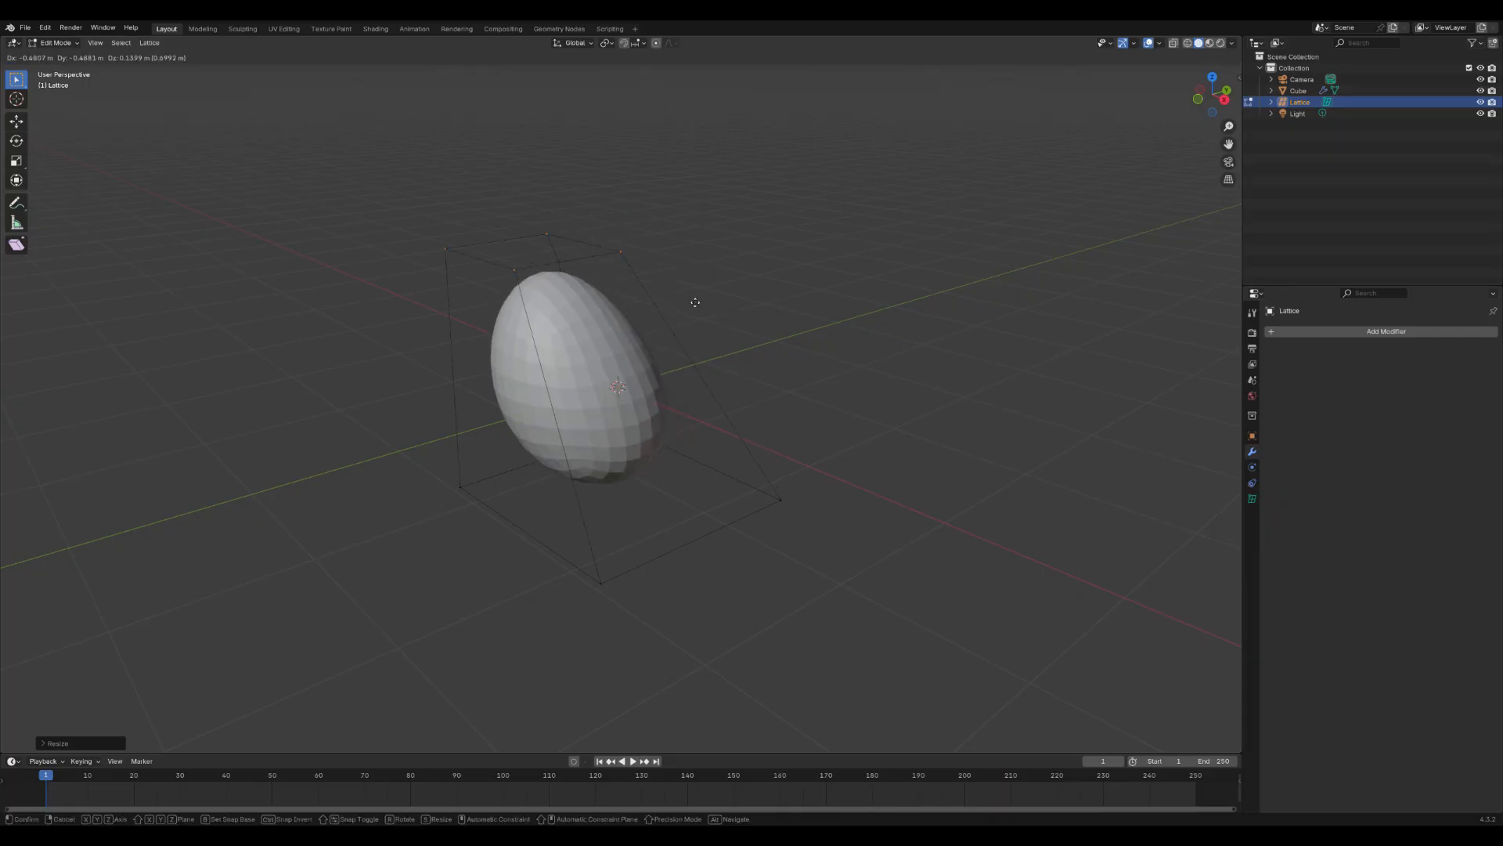
{"action": "mouse_move", "coordinate": [694, 332]}
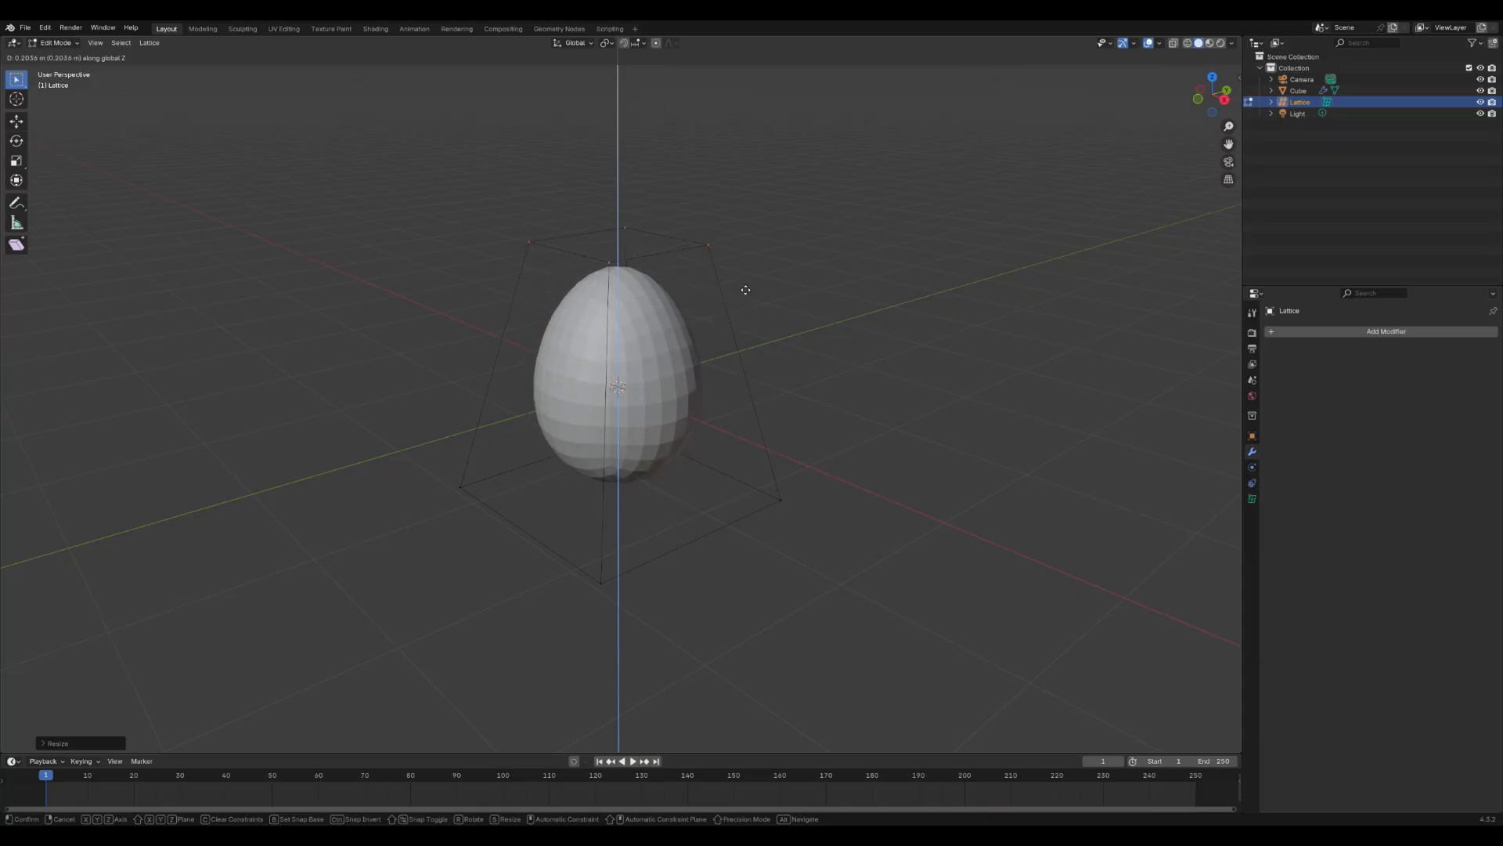
{"action": "mouse_move", "coordinate": [734, 297]}
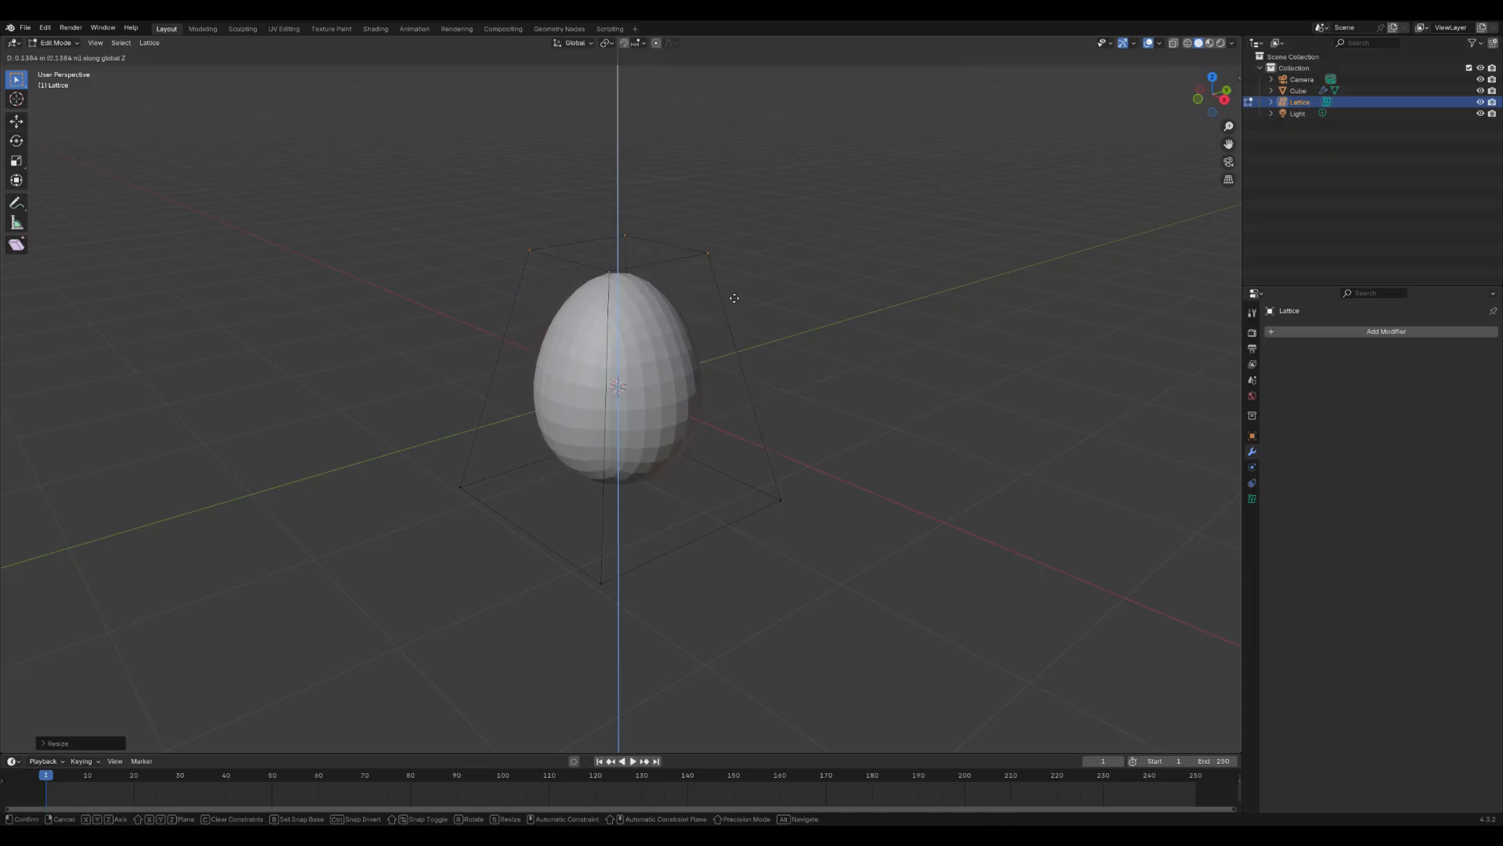
{"action": "mouse_move", "coordinate": [729, 306]}
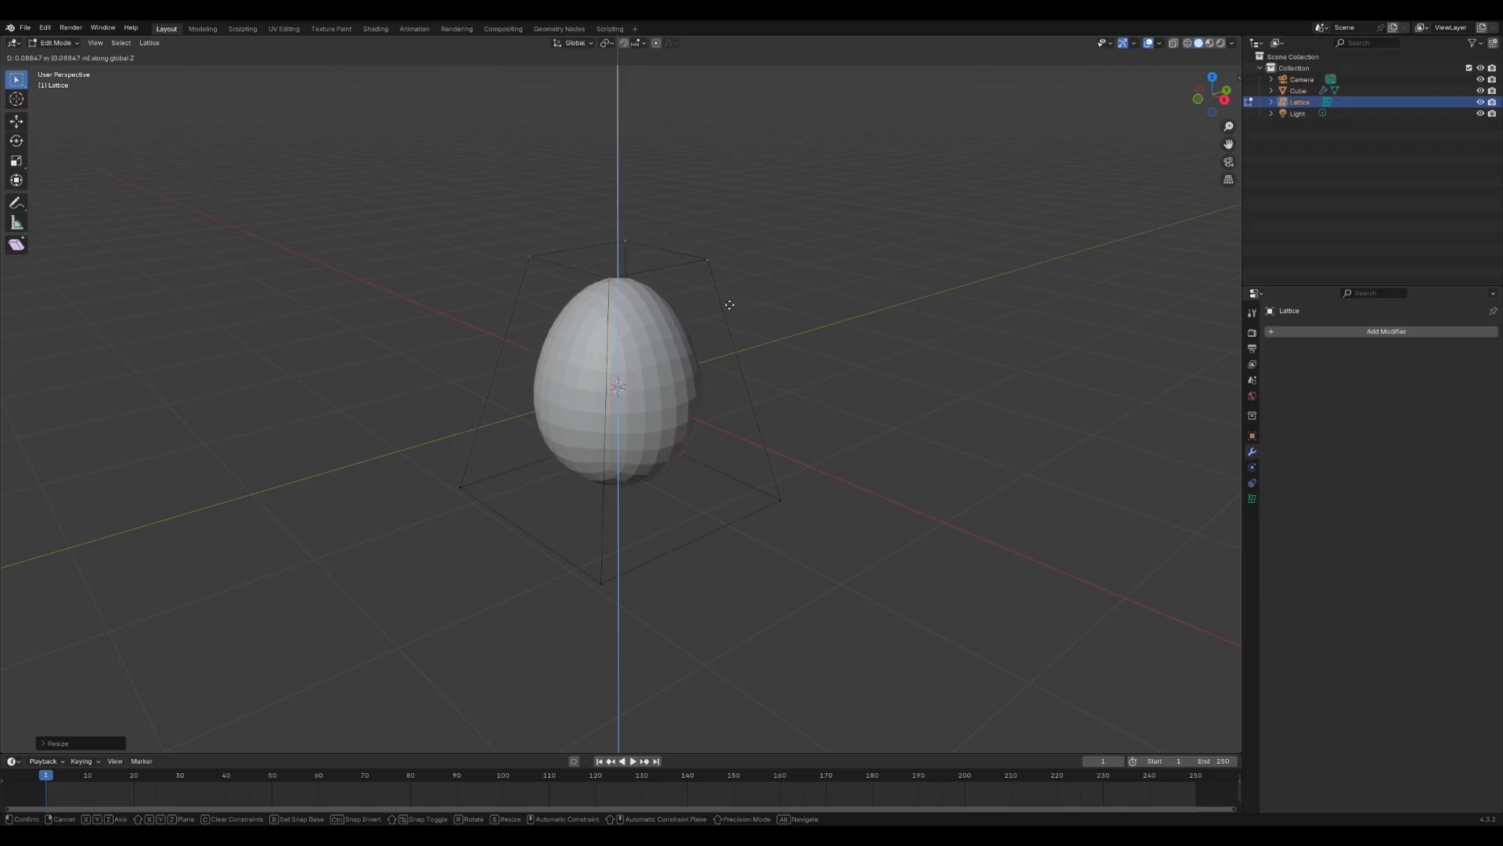
{"action": "mouse_move", "coordinate": [721, 291]}
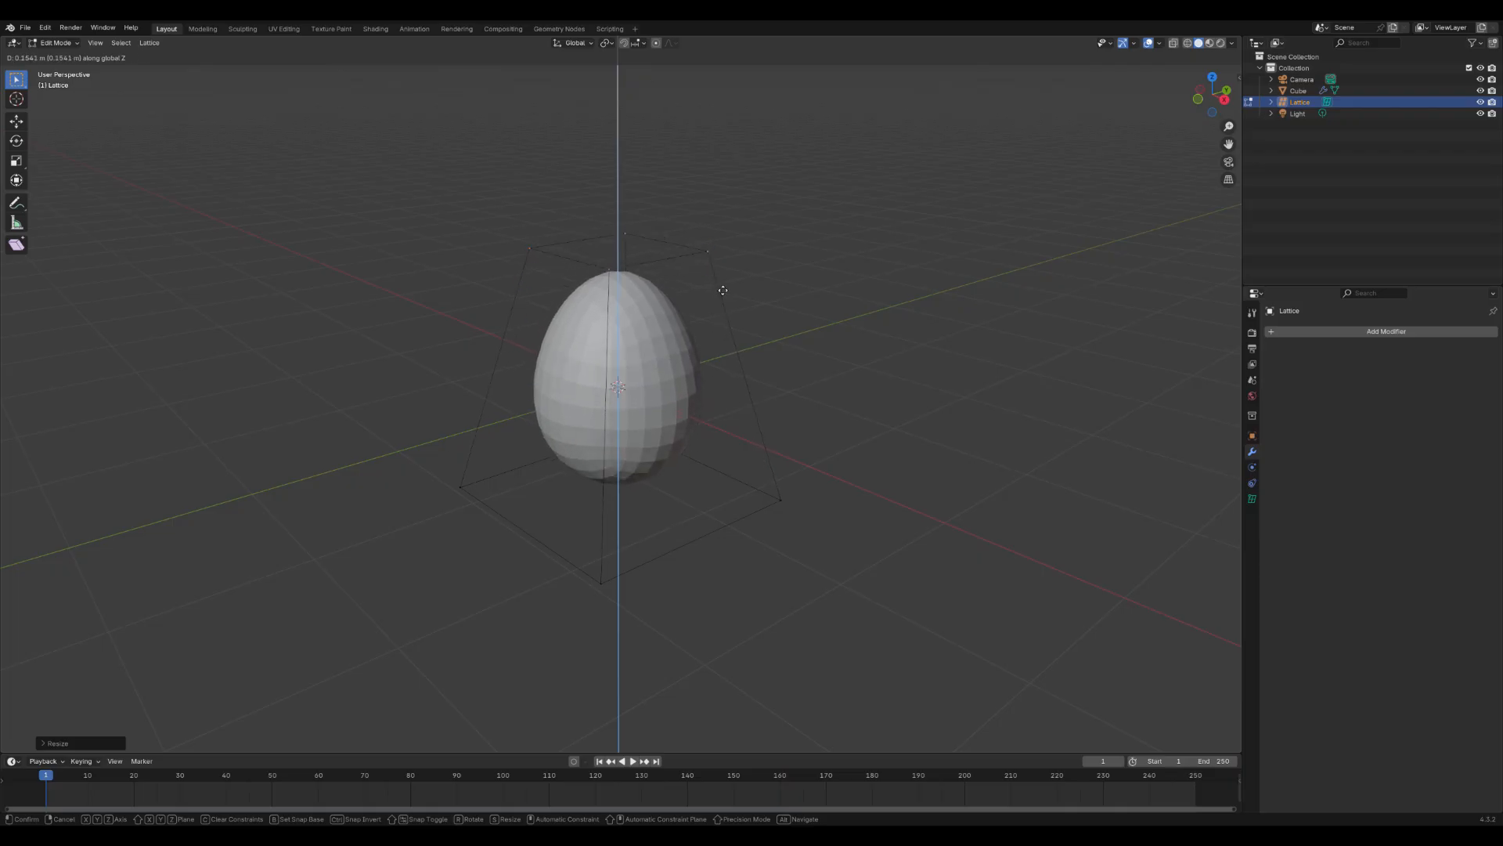
{"action": "mouse_move", "coordinate": [692, 387]}
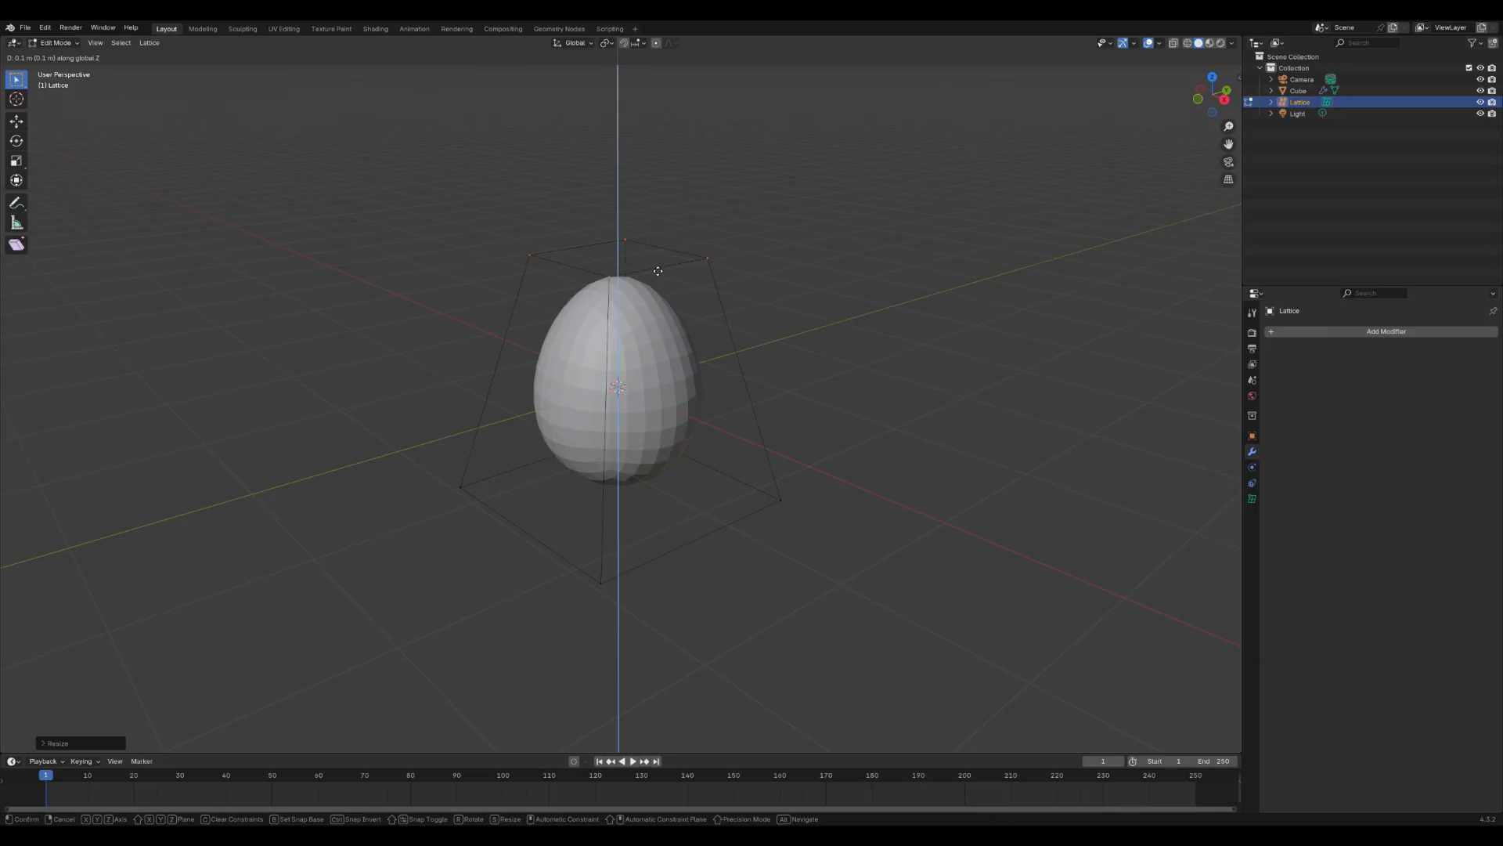
{"action": "mouse_move", "coordinate": [661, 257]}
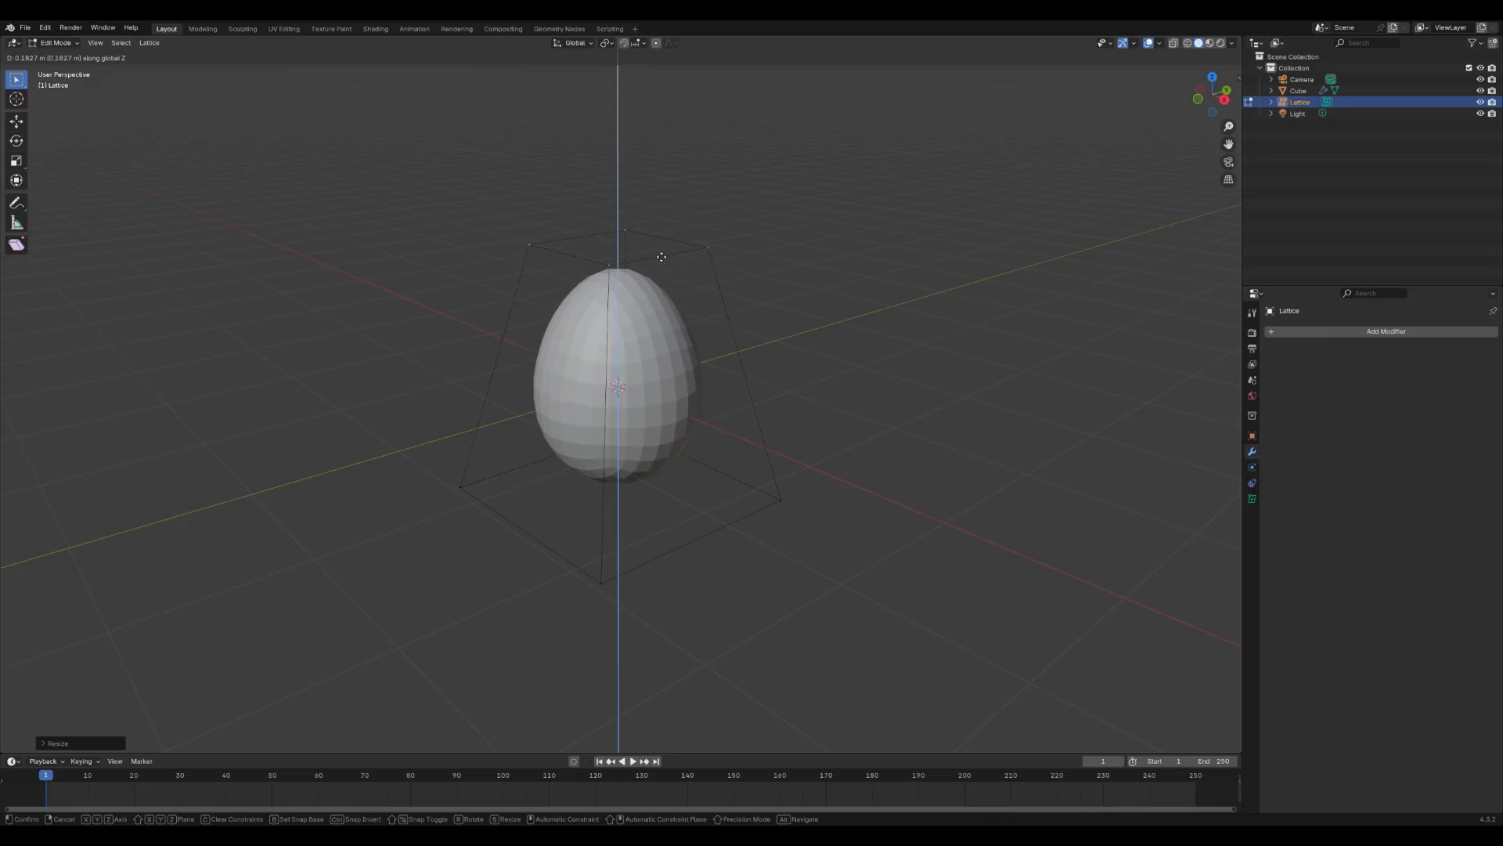
{"action": "mouse_move", "coordinate": [661, 263]}
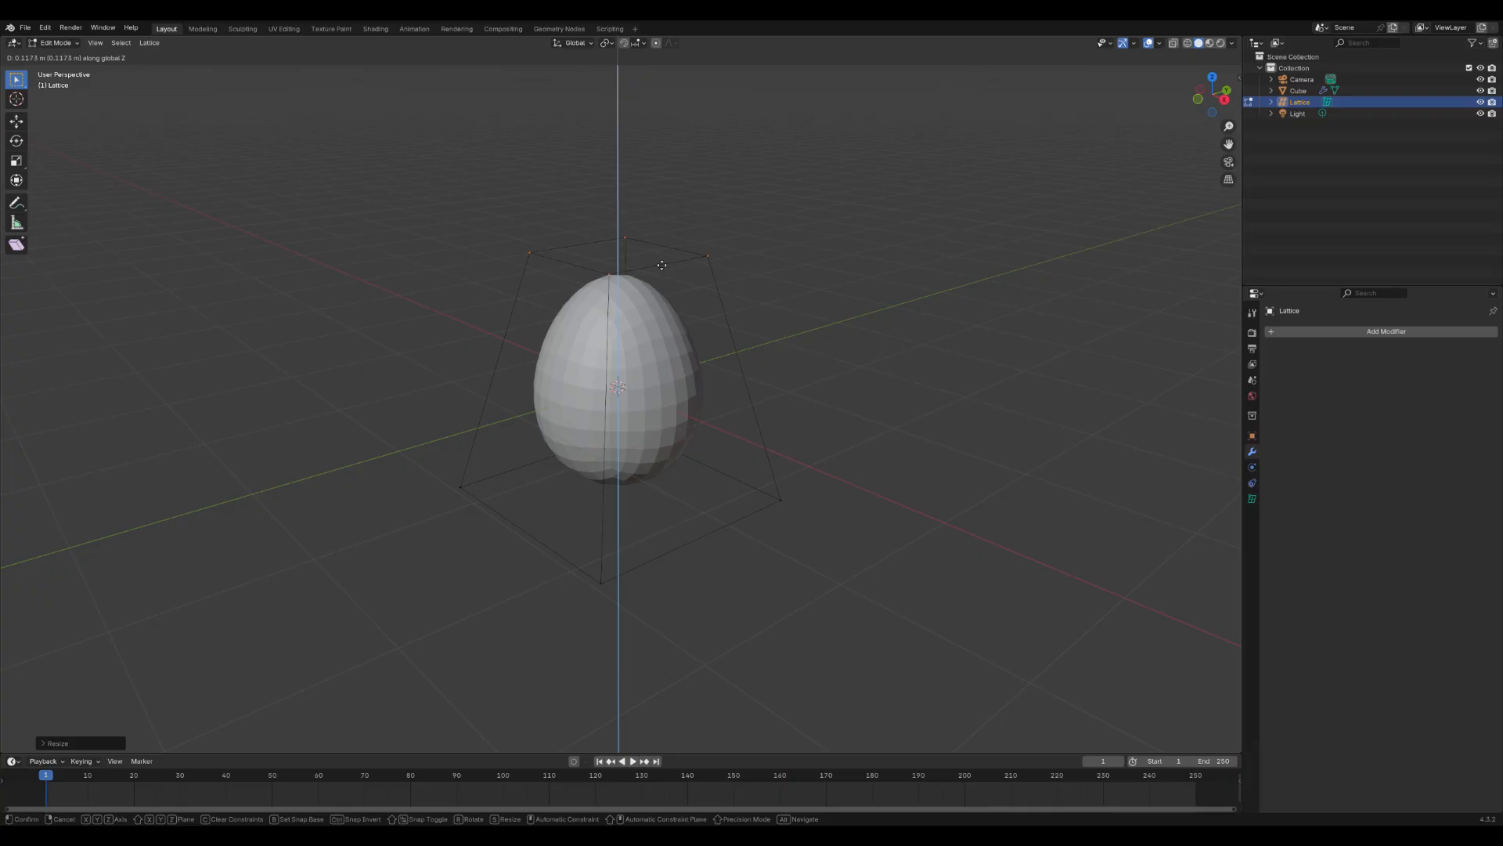
{"action": "mouse_move", "coordinate": [661, 269]}
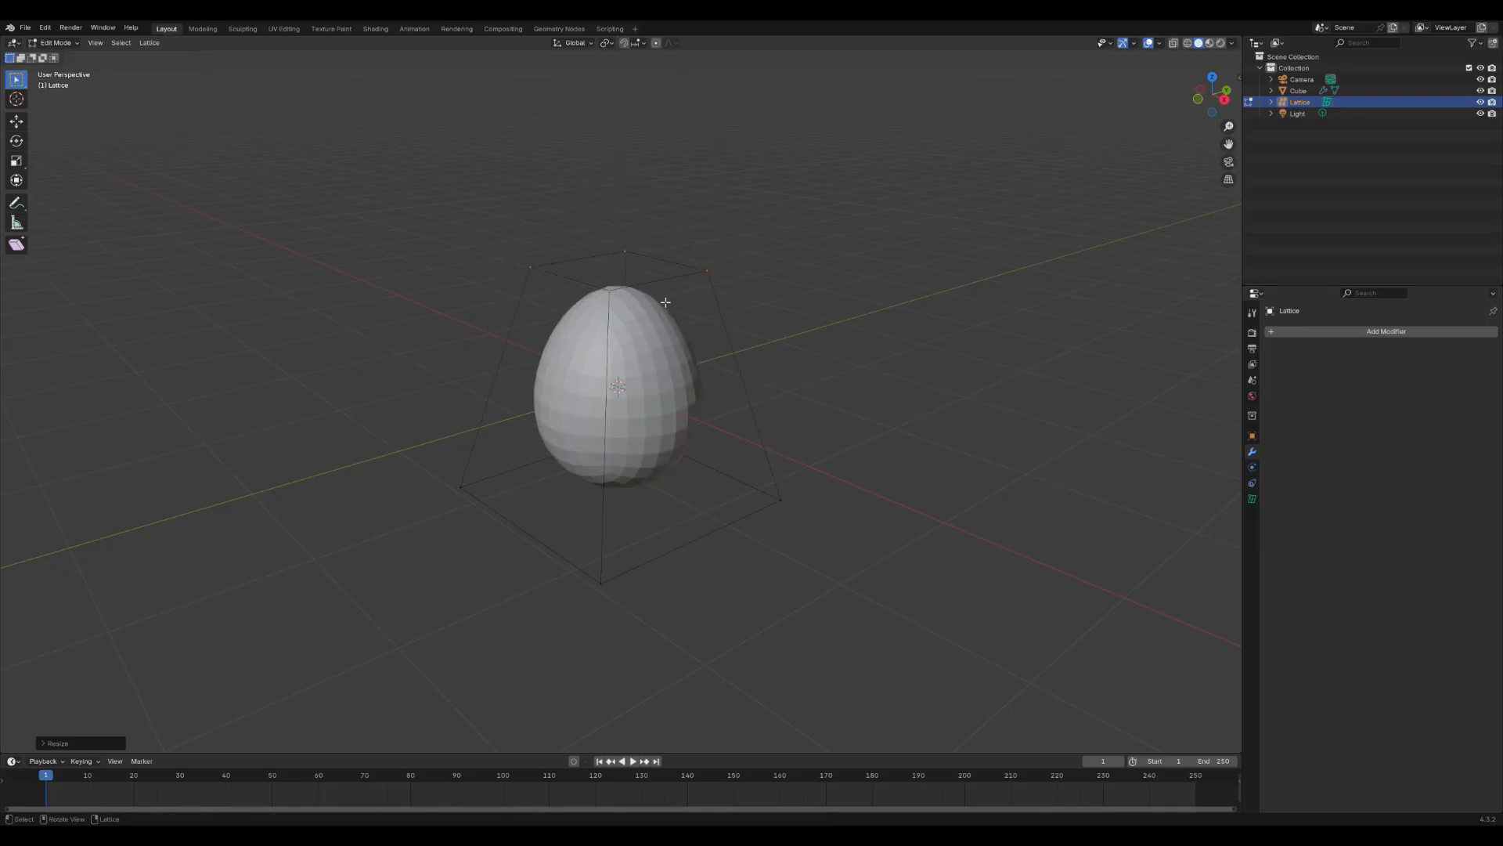
{"action": "mouse_move", "coordinate": [710, 304]}
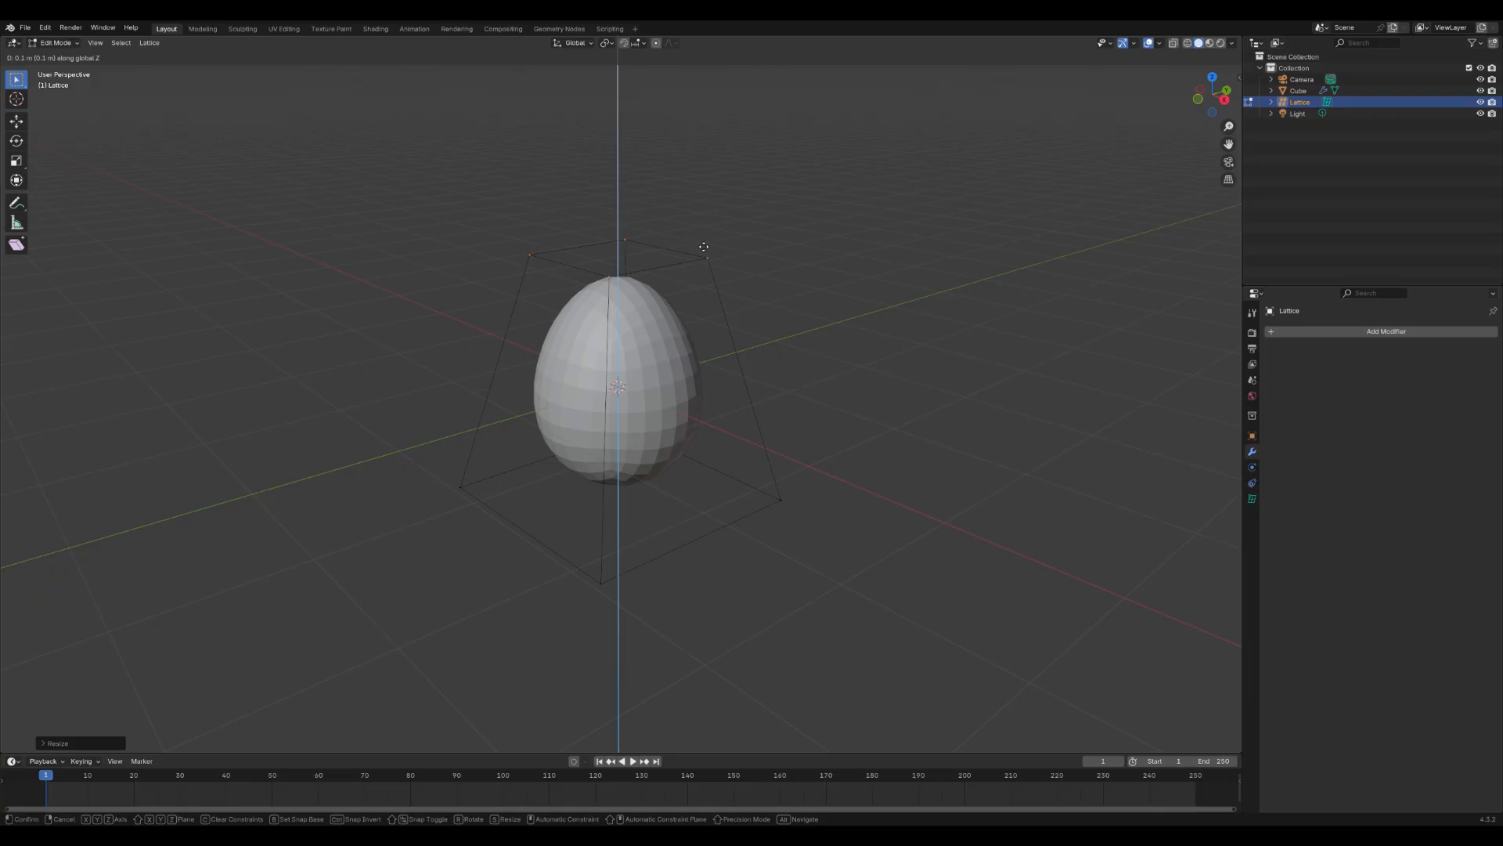
Step: Move the lattice's top points up slightly along Z to lengthen the egg's upper end
{"action": "left_click", "coordinate": [681, 284]}
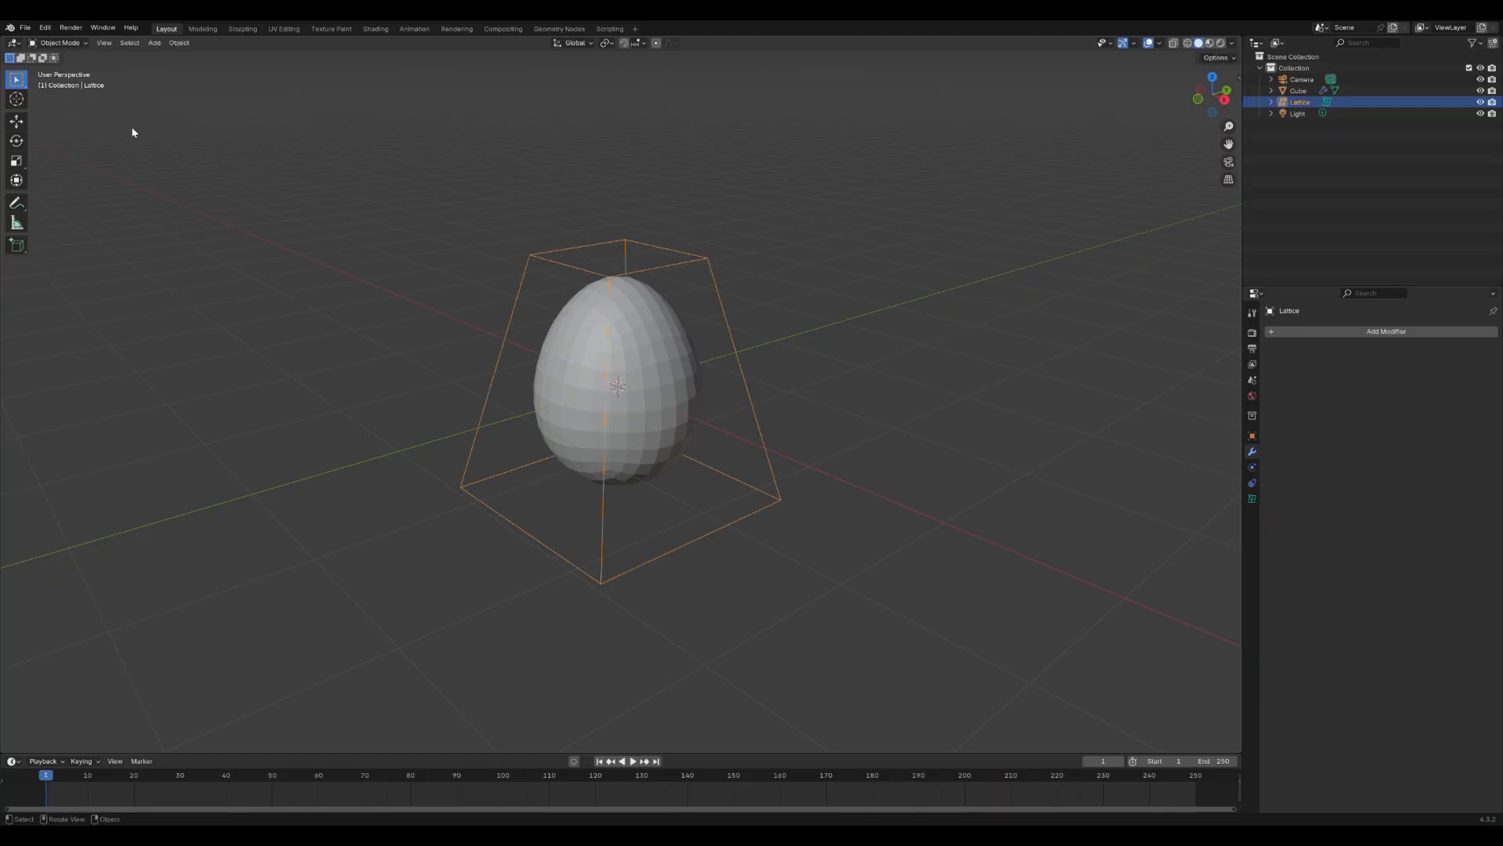
Step: Select the Cube and apply its Lattice modifier to make the egg shape permanent
{"action": "left_click", "coordinate": [1296, 91]}
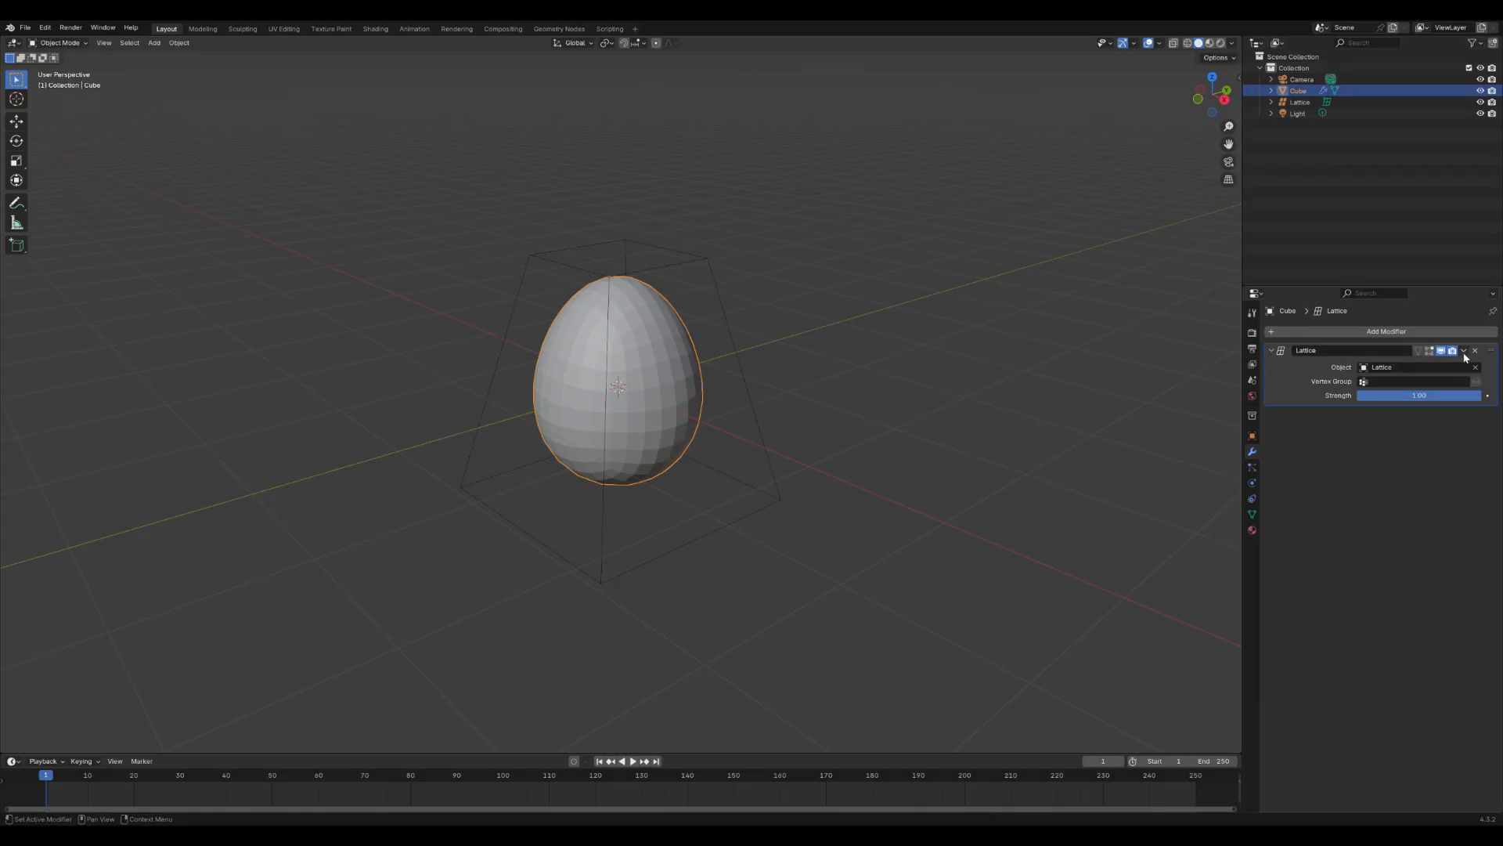
{"action": "left_click", "coordinate": [1475, 349]}
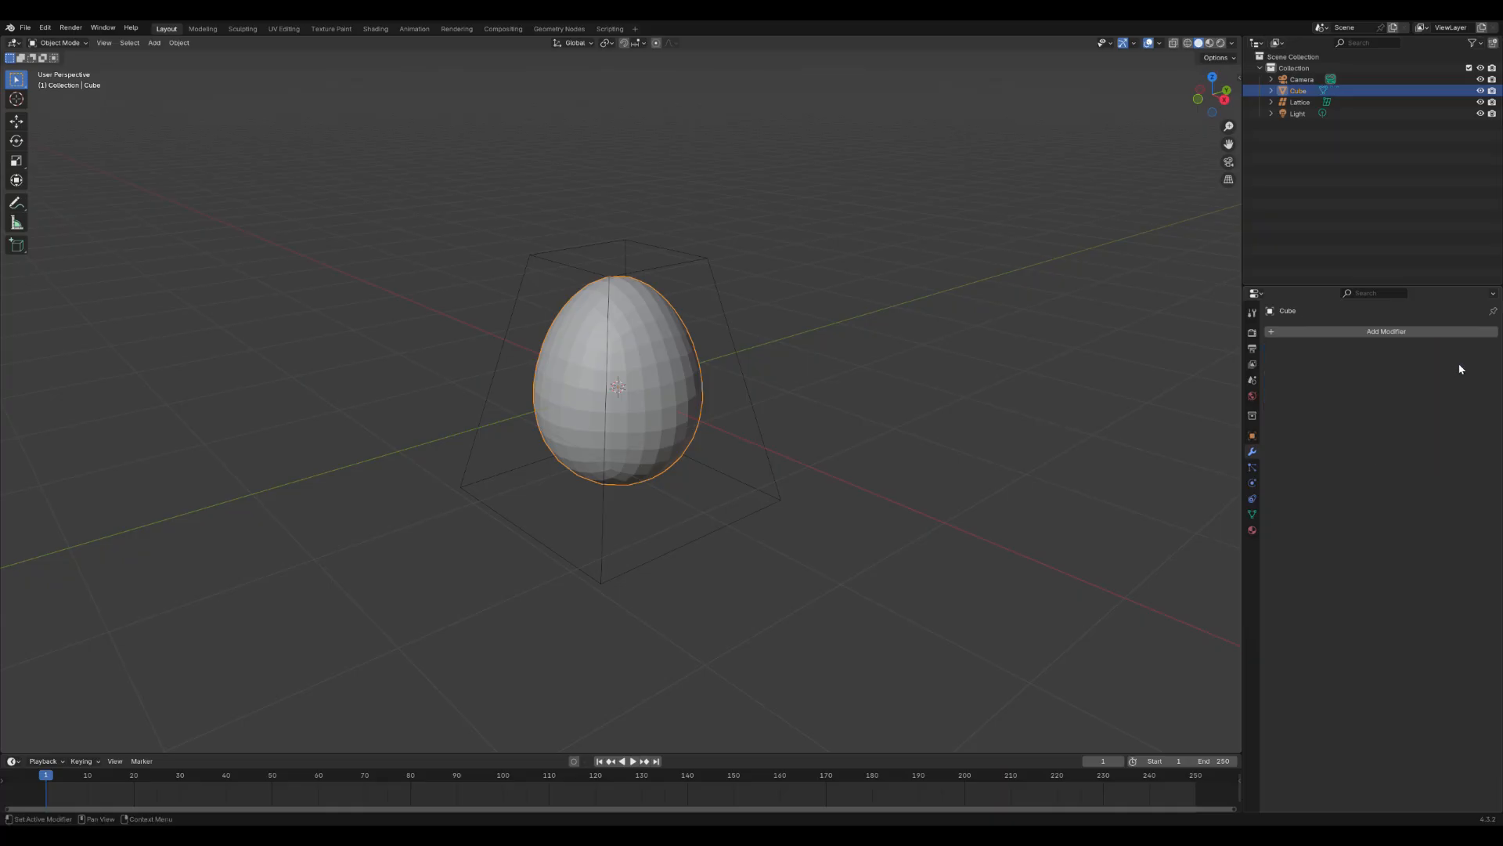
Step: Shade the egg smooth and add a Subdivision Surface modifier to it
{"action": "right_click", "coordinate": [618, 384]}
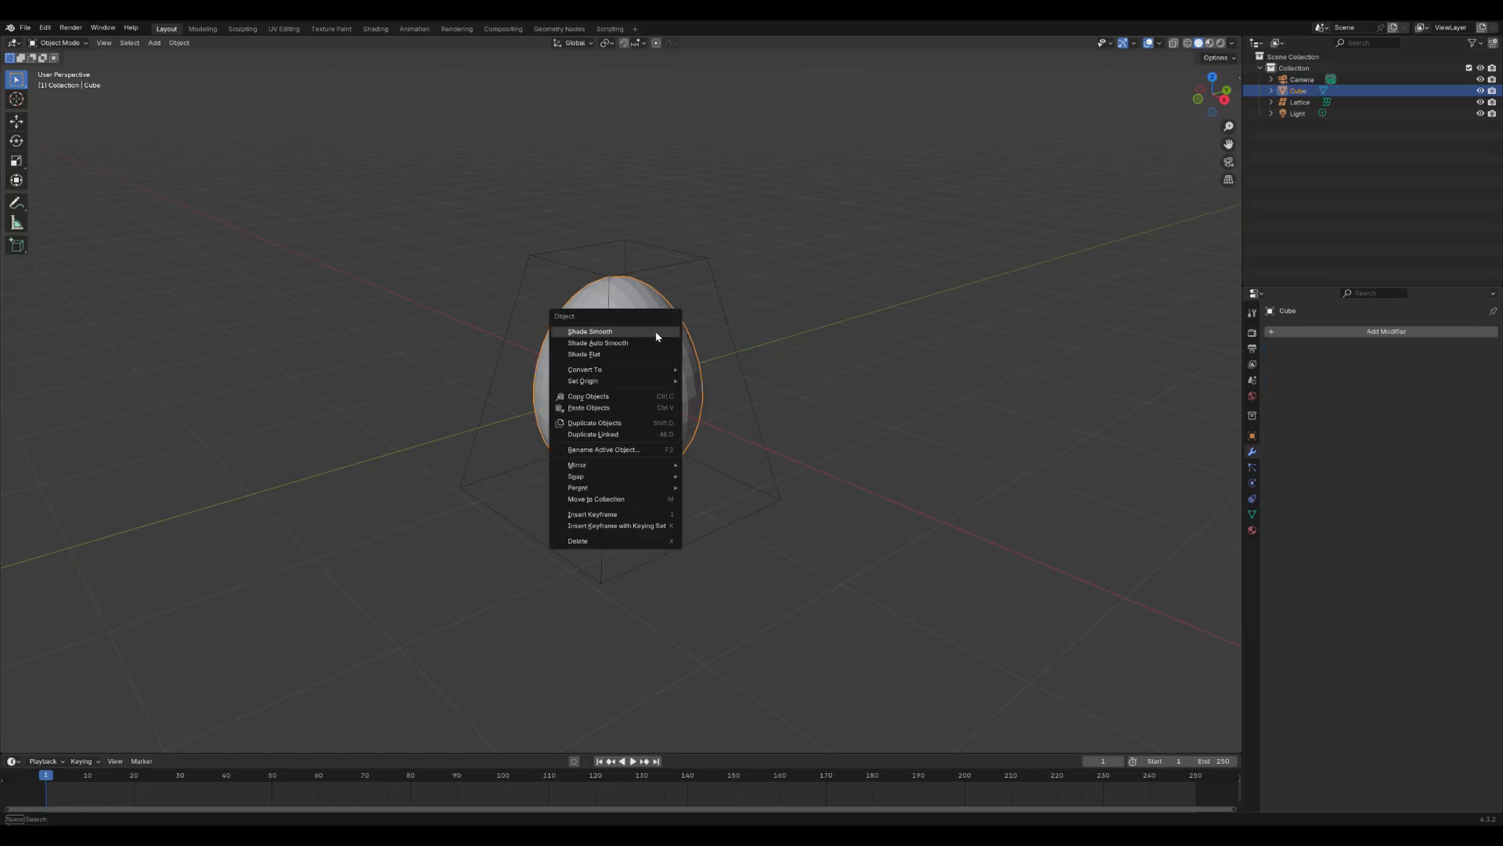
{"action": "left_click", "coordinate": [589, 331]}
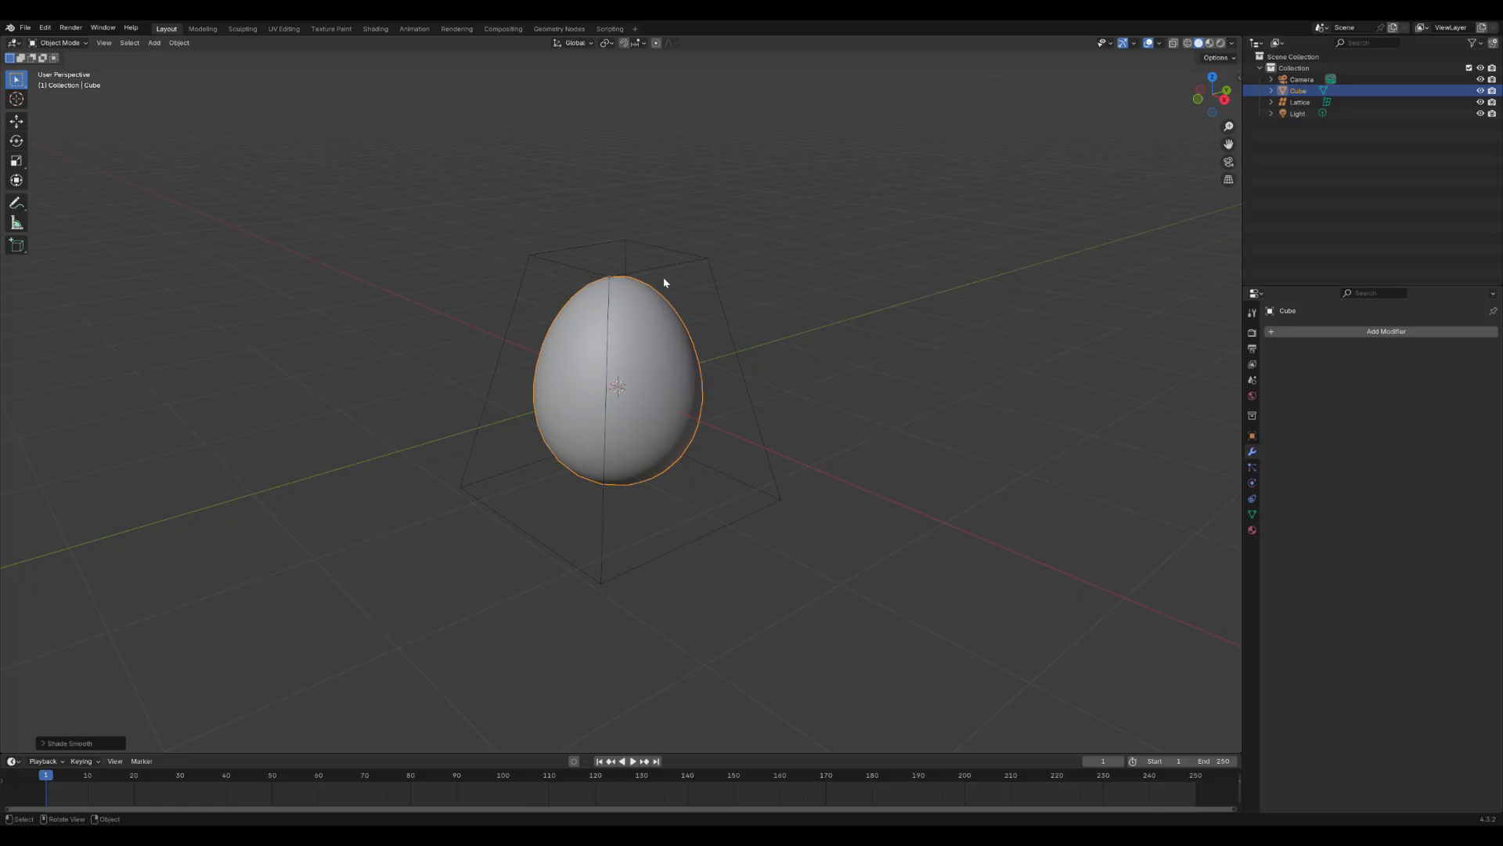
{"action": "mouse_move", "coordinate": [1335, 331]}
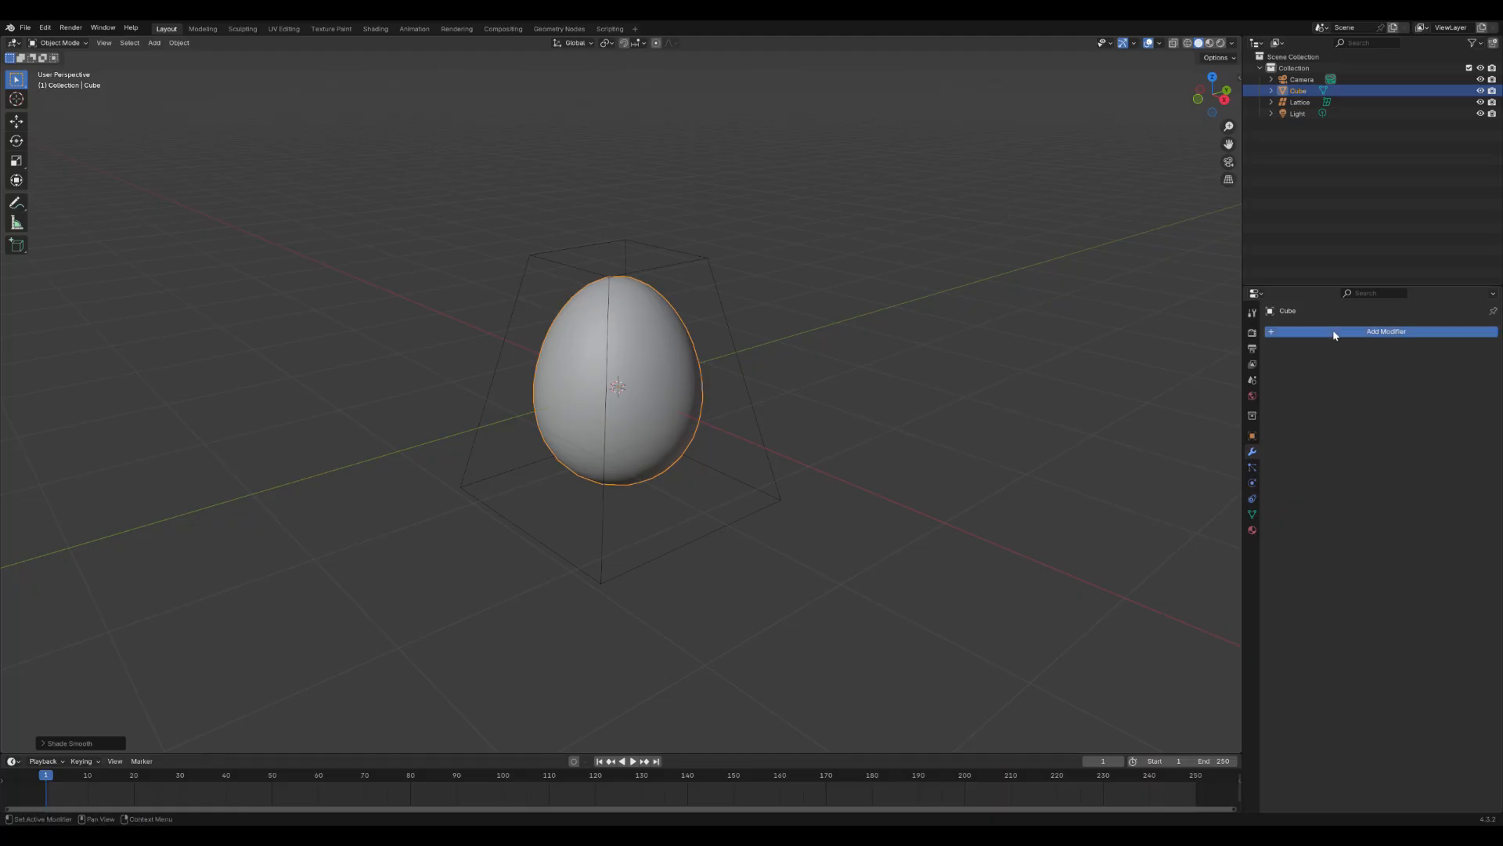
{"action": "left_click", "coordinate": [1385, 331]}
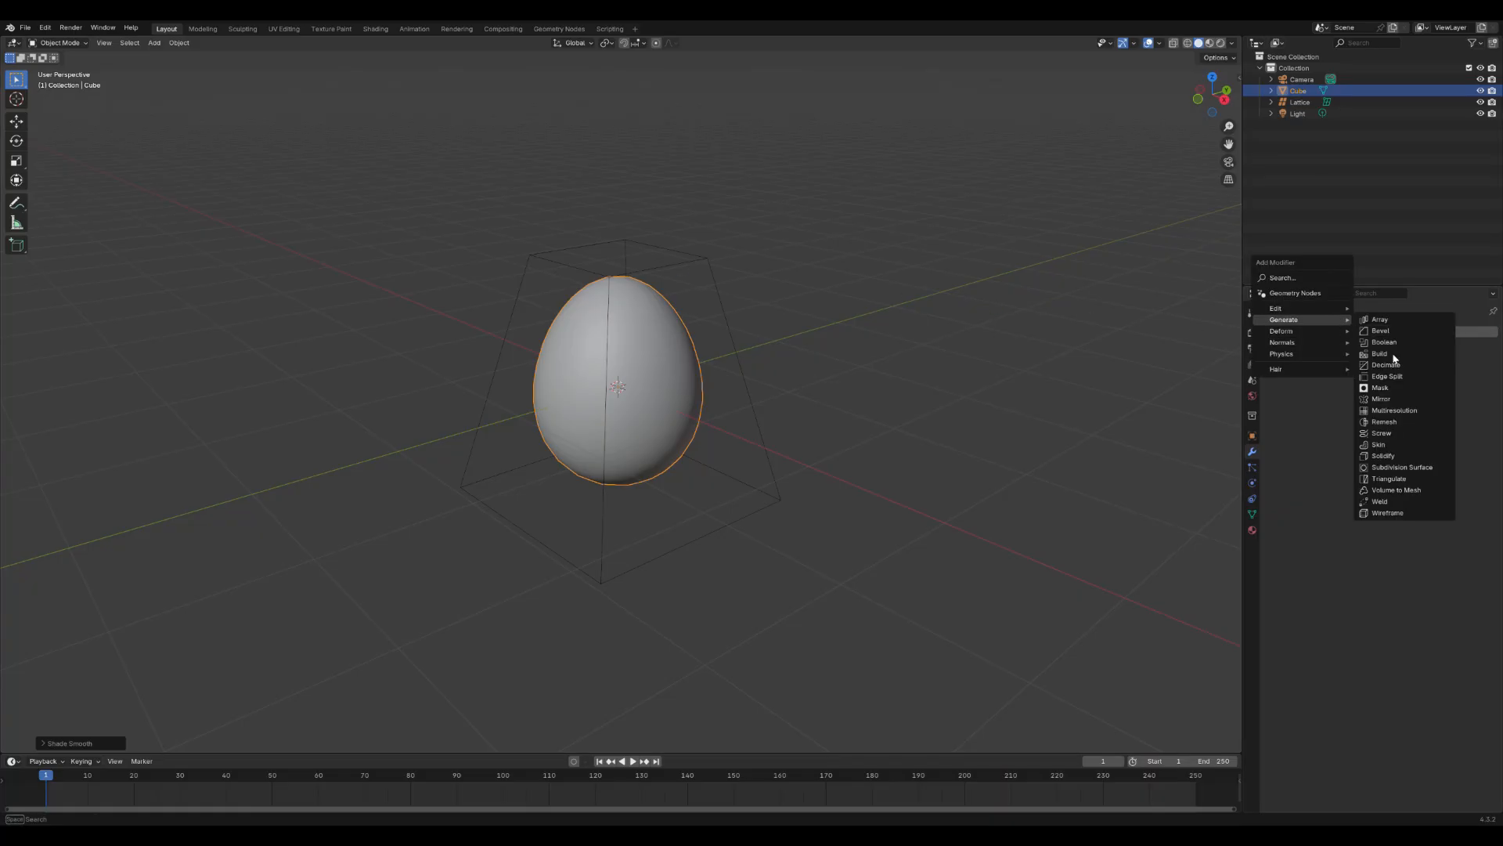
{"action": "left_click", "coordinate": [1400, 466]}
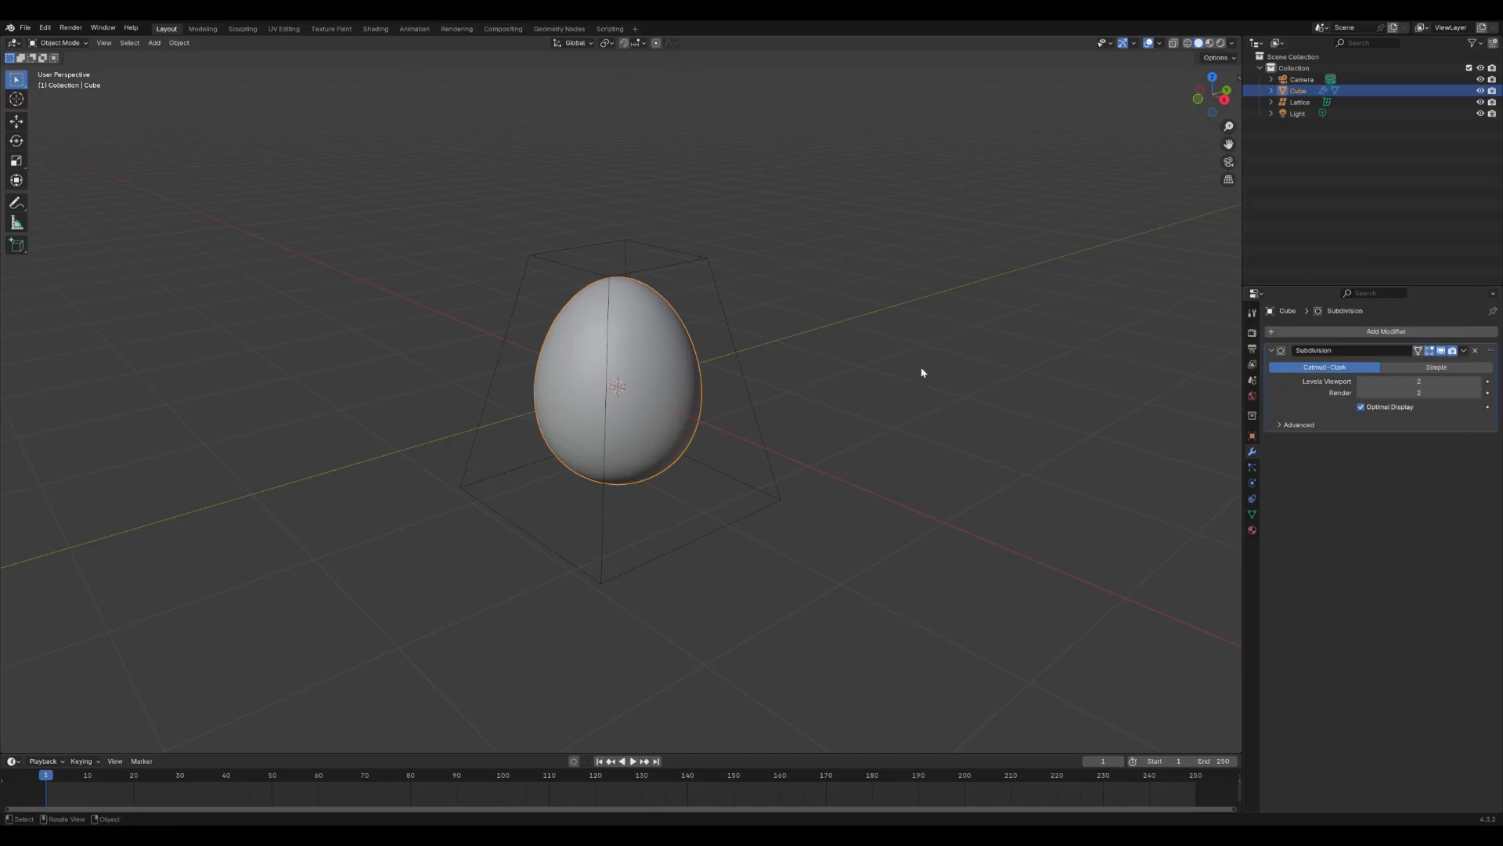
{"action": "mouse_move", "coordinate": [698, 266]}
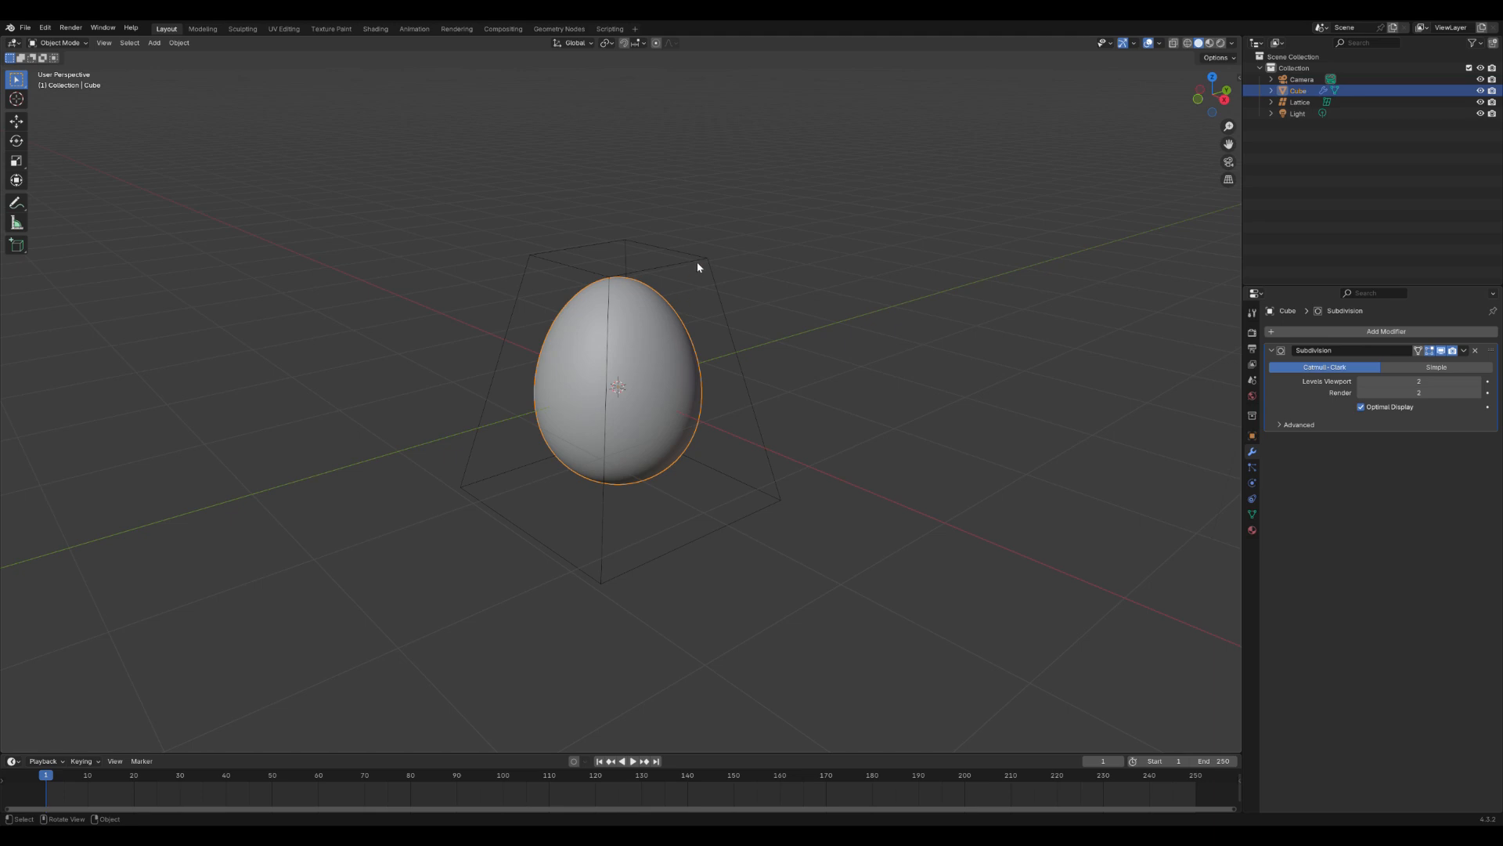
Step: Select the lattice cage and delete it with X, leaving only the smooth egg
{"action": "left_click", "coordinate": [1299, 103]}
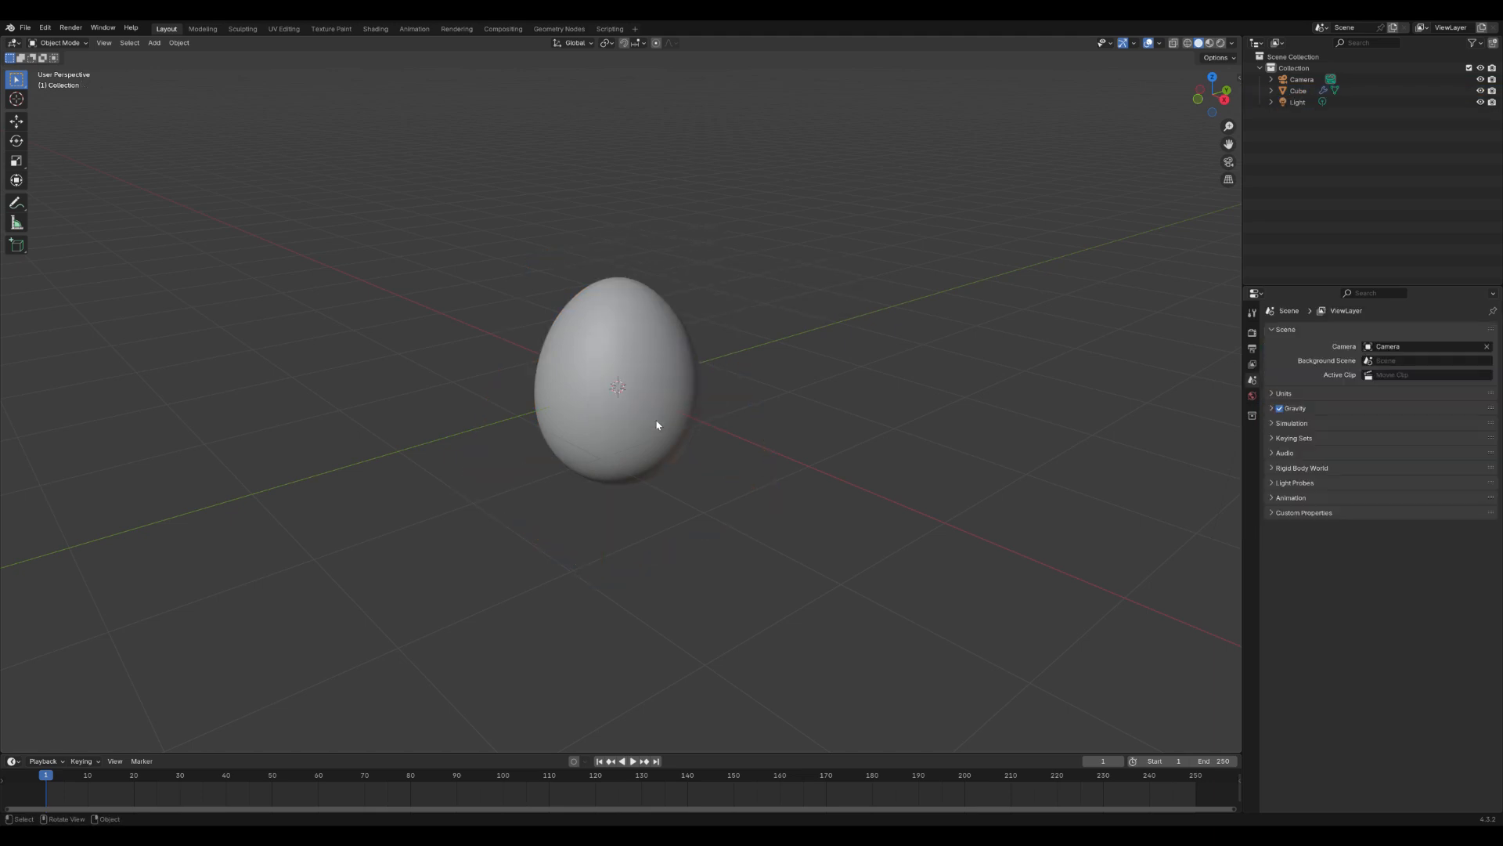
{"action": "mouse_move", "coordinate": [612, 359]}
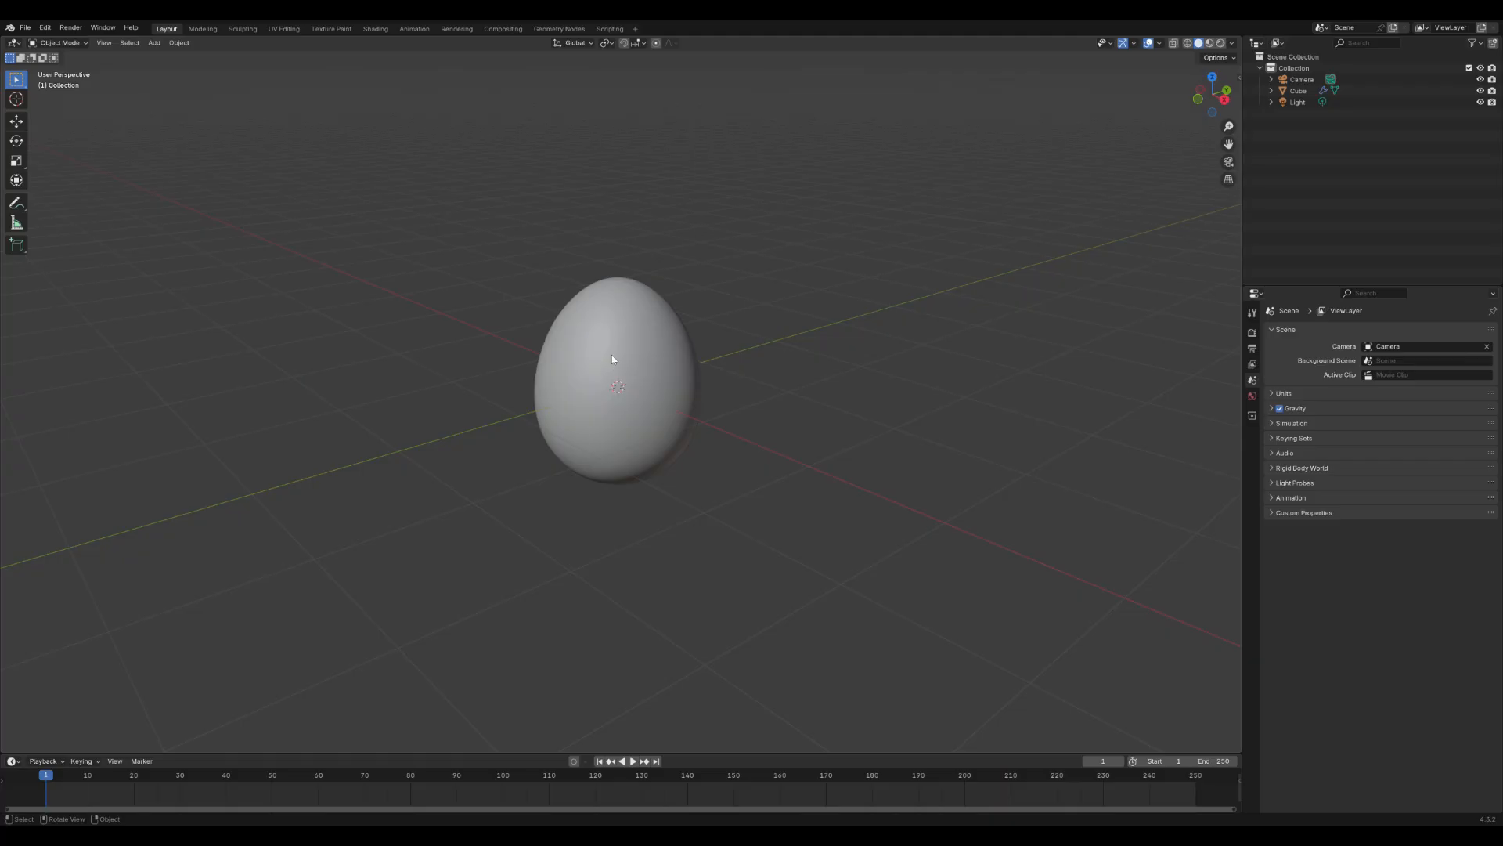
{"action": "mouse_move", "coordinate": [619, 348]}
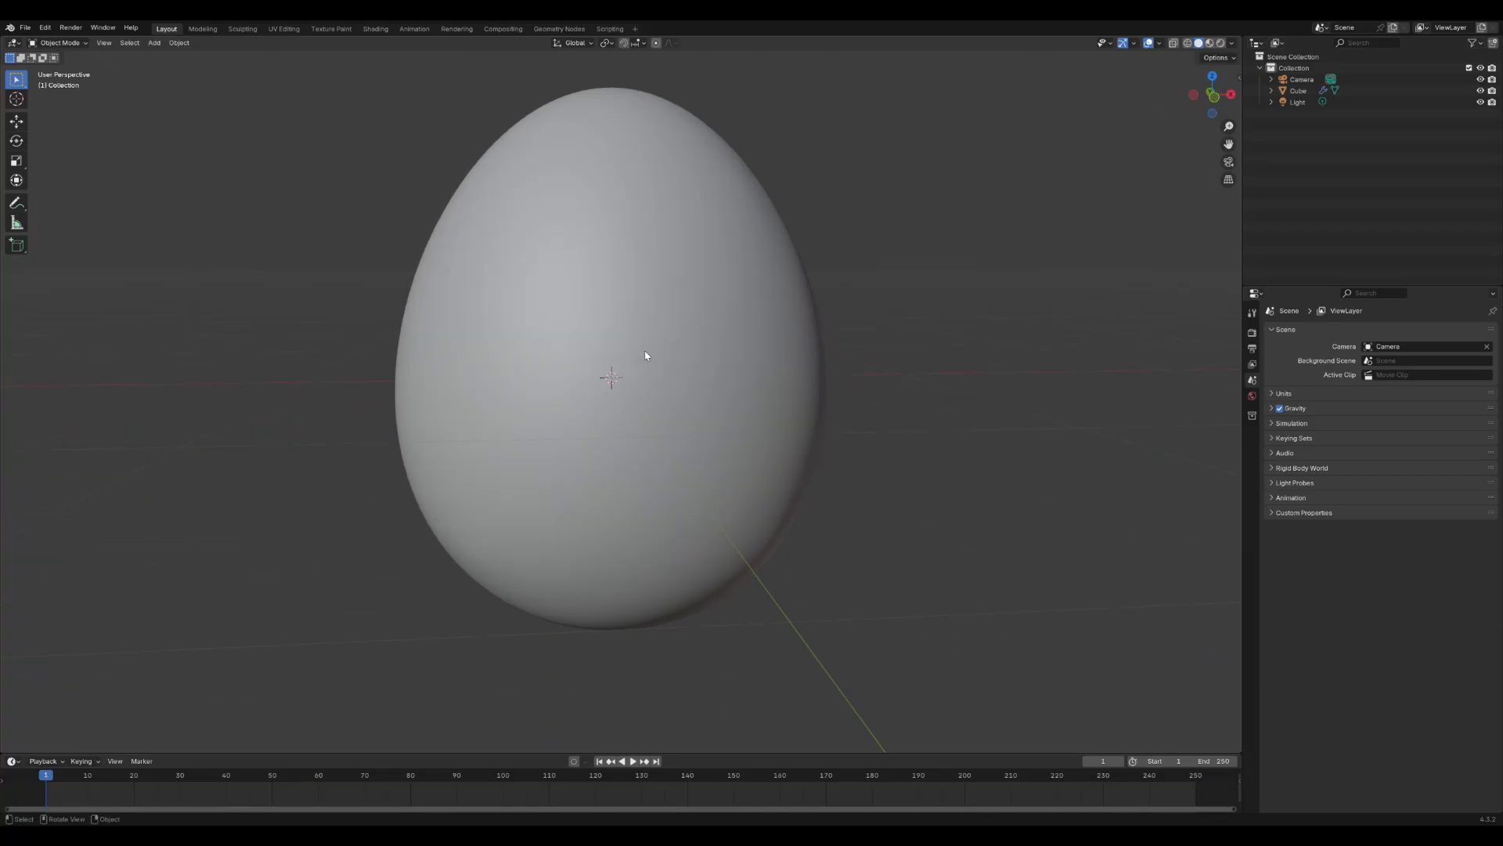
{"action": "mouse_move", "coordinate": [148, 106]}
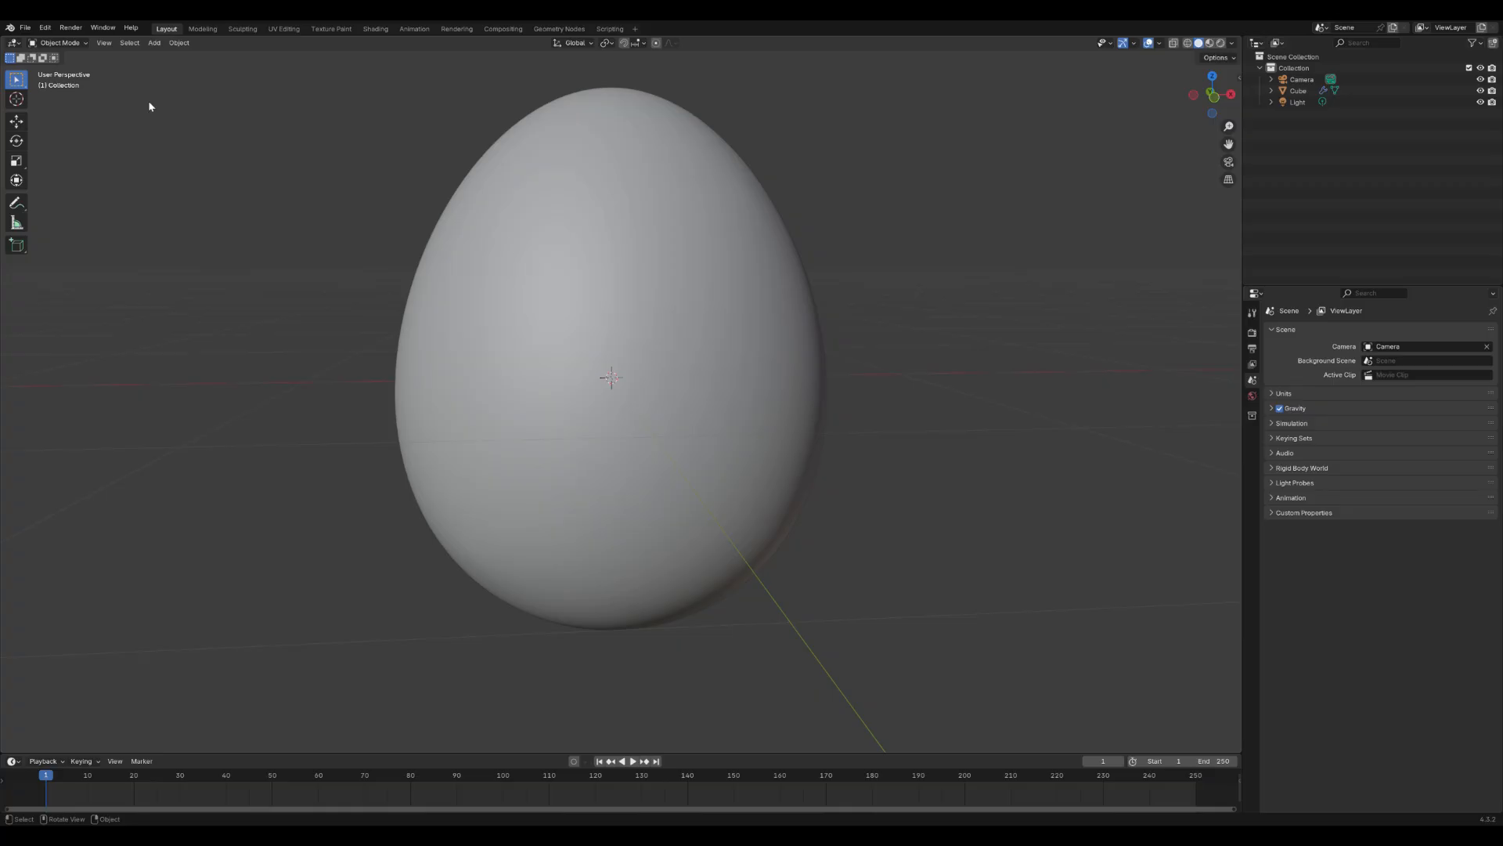